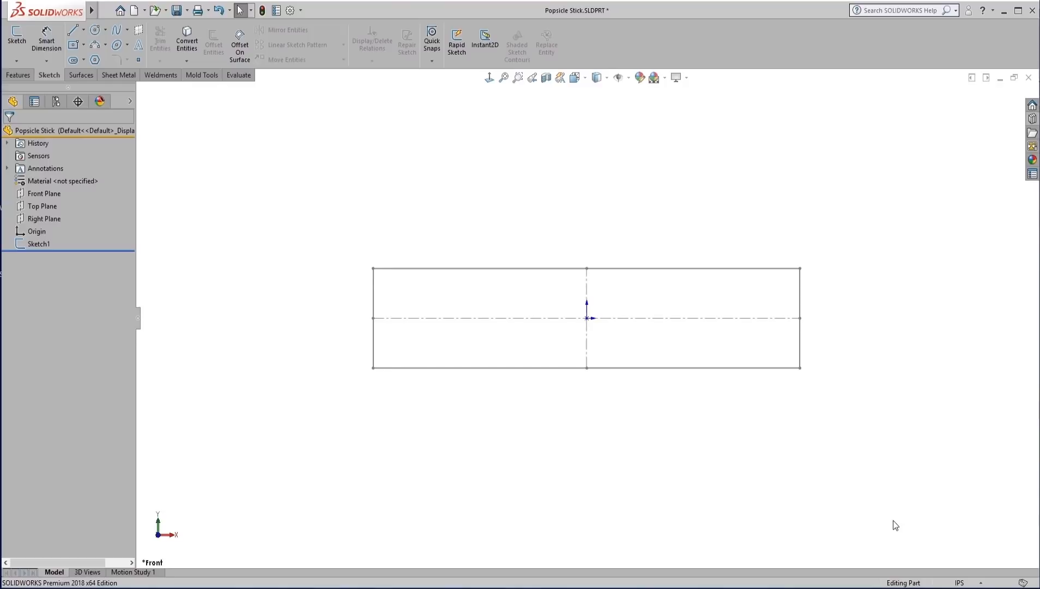
pyautogui.moveTo(815, 450)
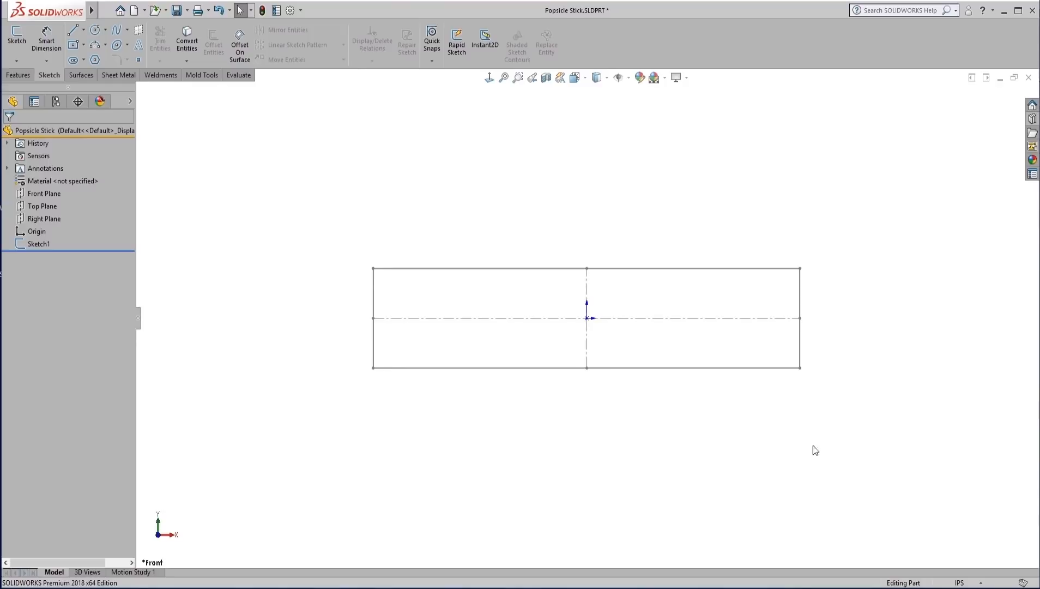
# - Edit Sketch1 of the popsicle stick, showing its .375 by .083 rectangle
pyautogui.click(38, 243)
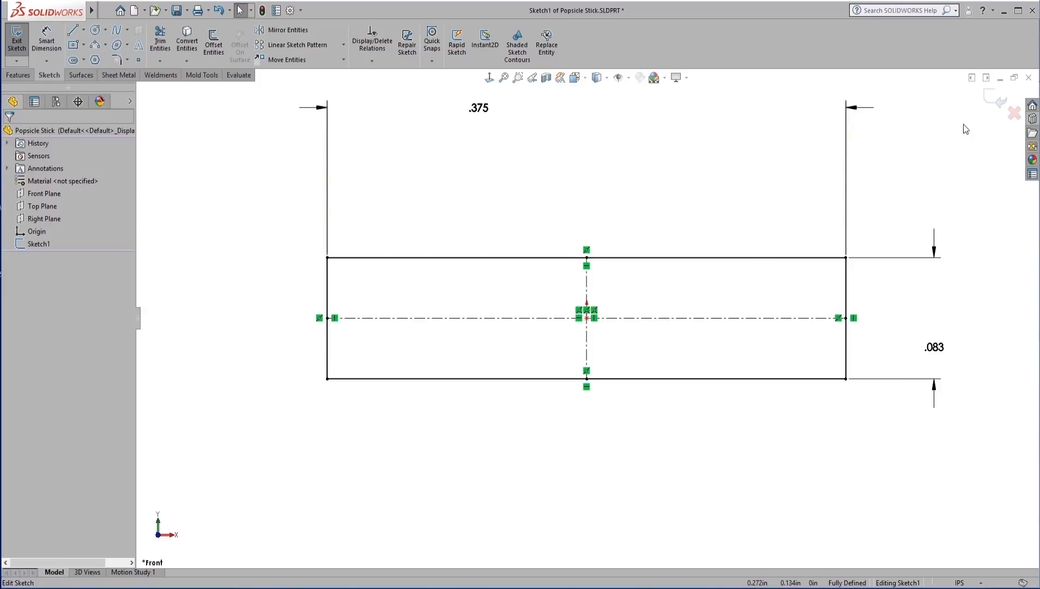
pyautogui.moveTo(626, 173)
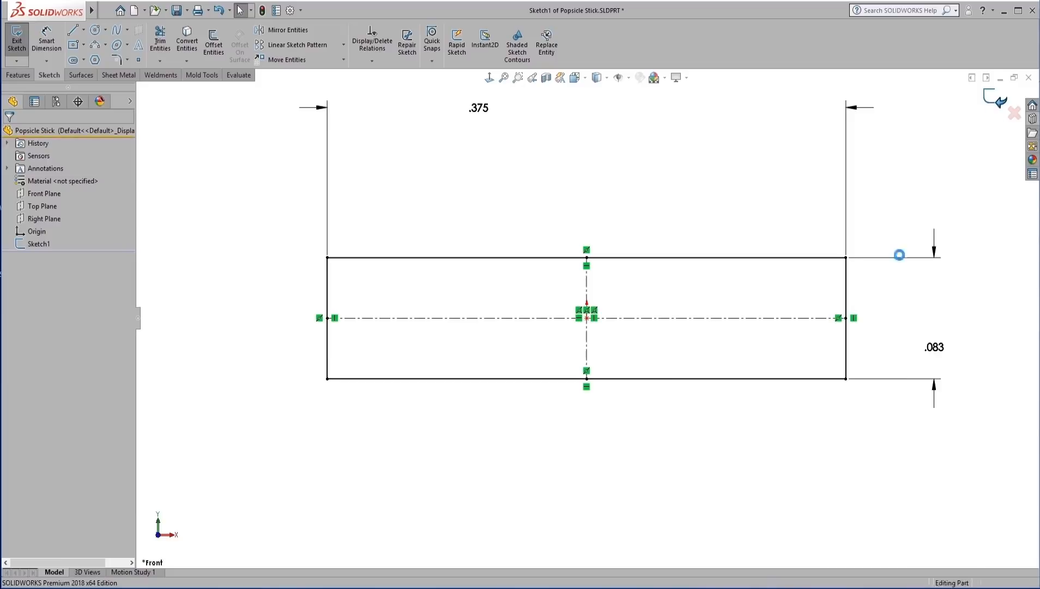
# - Exit Sketch1, reselect it in the tree and bring up the File menu
pyautogui.click(16, 38)
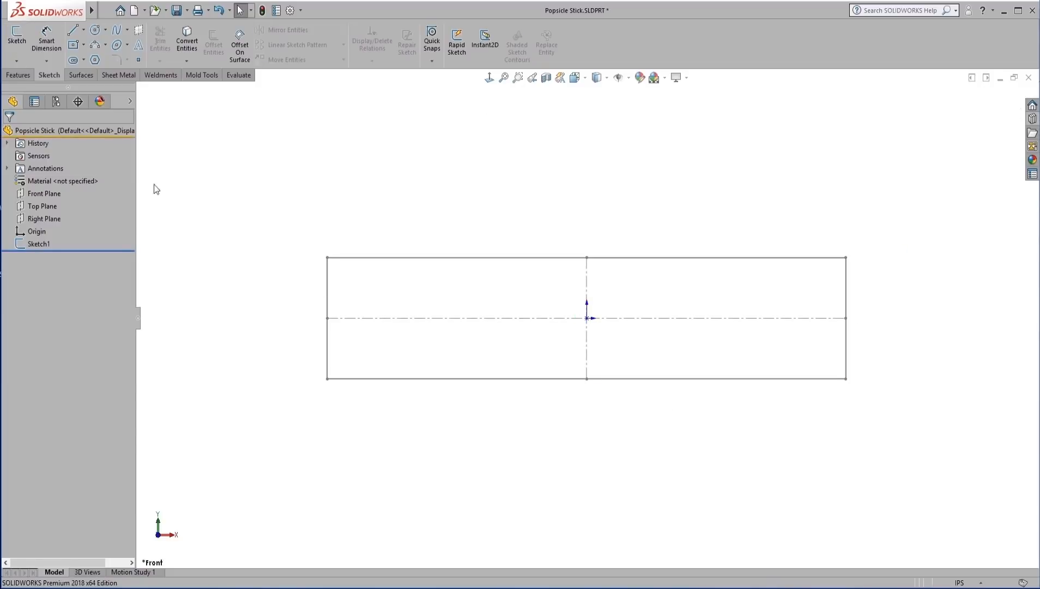
pyautogui.moveTo(241, 284)
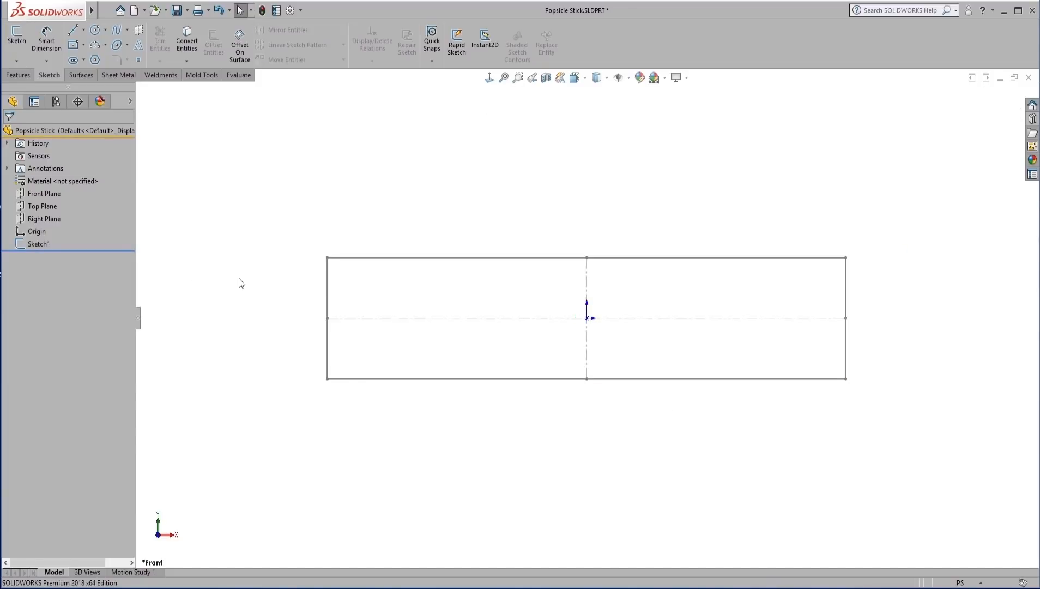
pyautogui.click(38, 244)
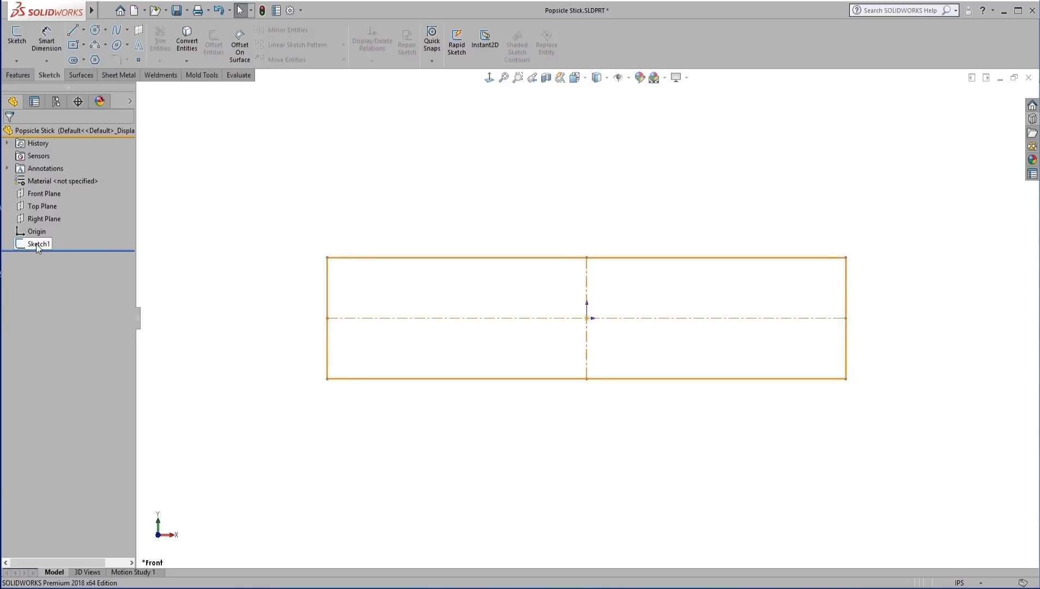
pyautogui.click(39, 244)
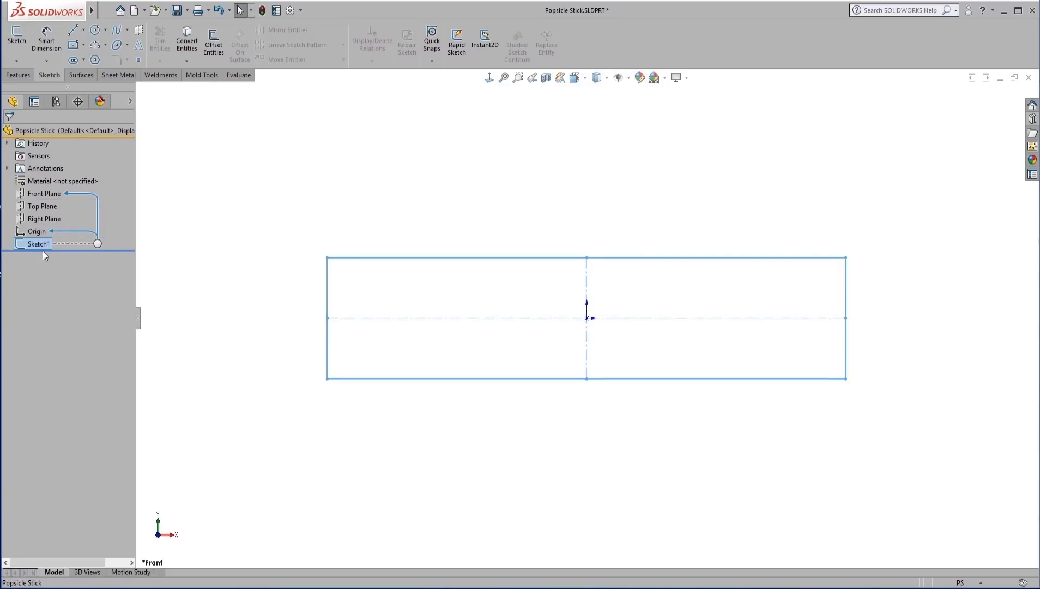
pyautogui.click(105, 12)
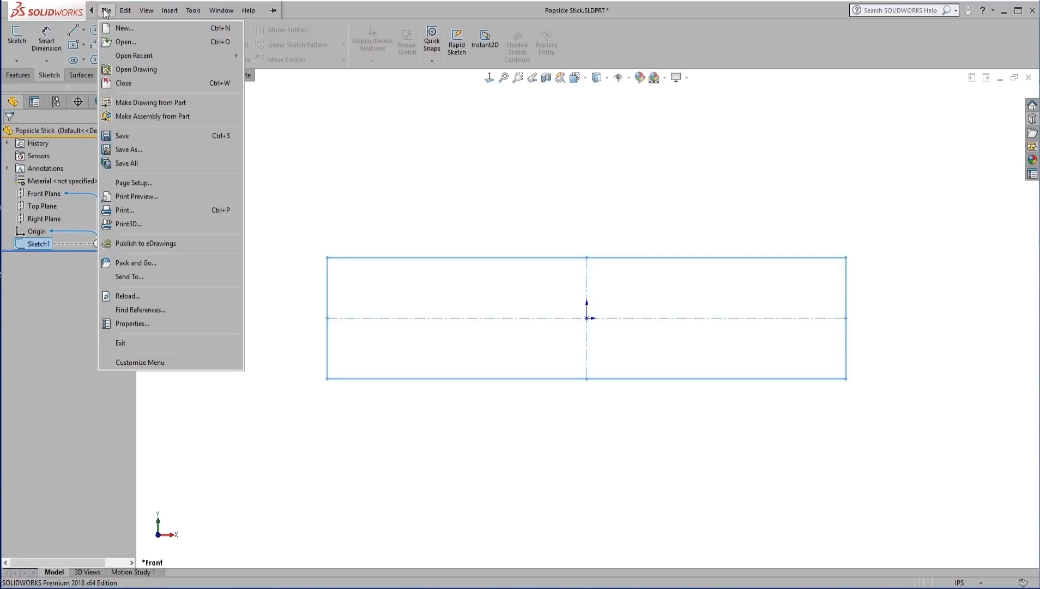
# - Save the part as Popsicle Stick.SLDLFP (Lib Feat Part) on the Desktop
pyautogui.click(129, 150)
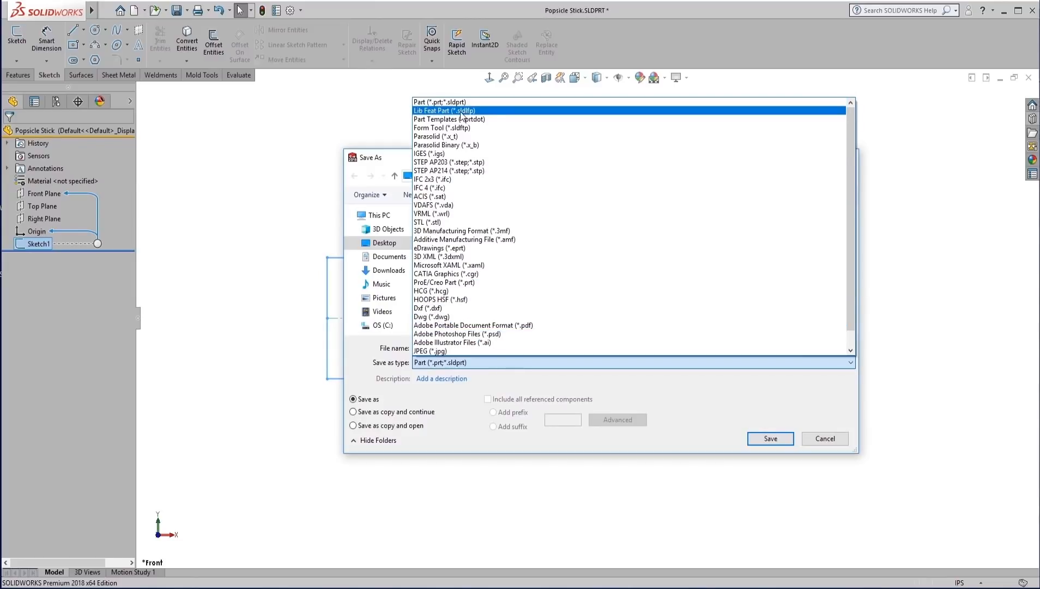
pyautogui.click(445, 110)
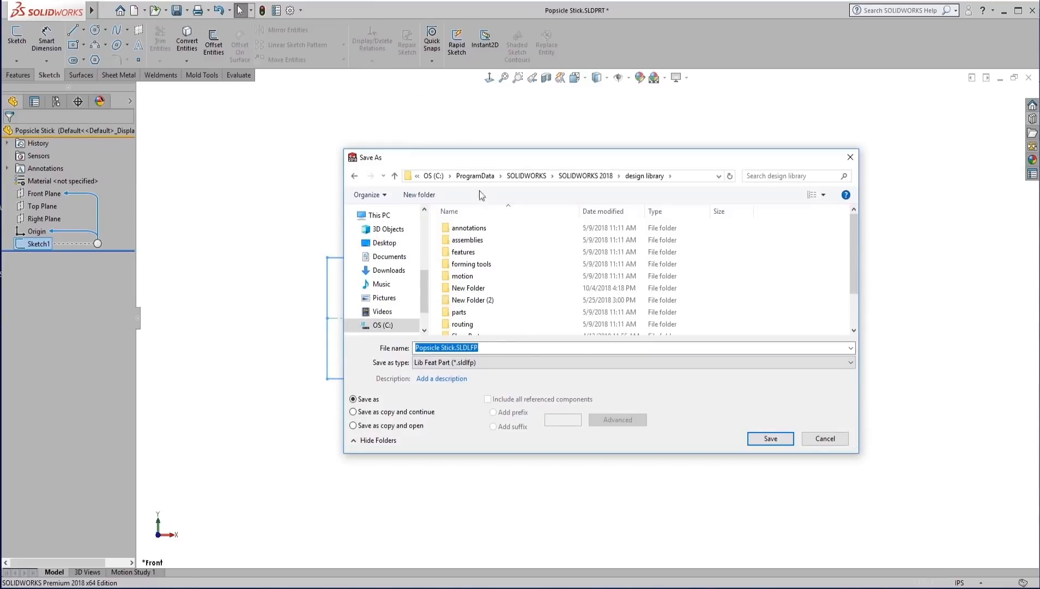
pyautogui.moveTo(464, 226)
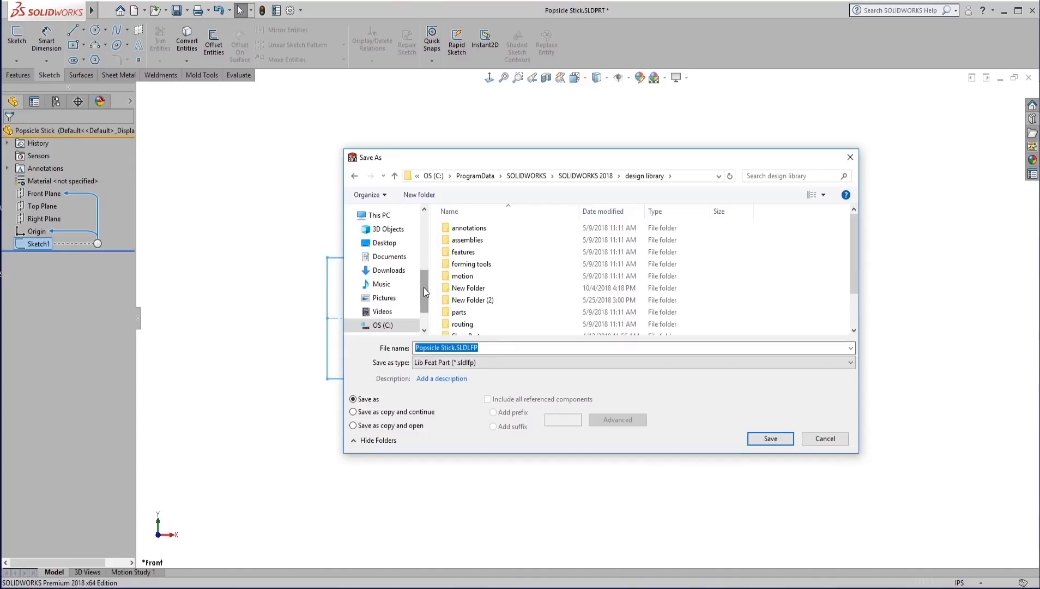
pyautogui.moveTo(442, 277)
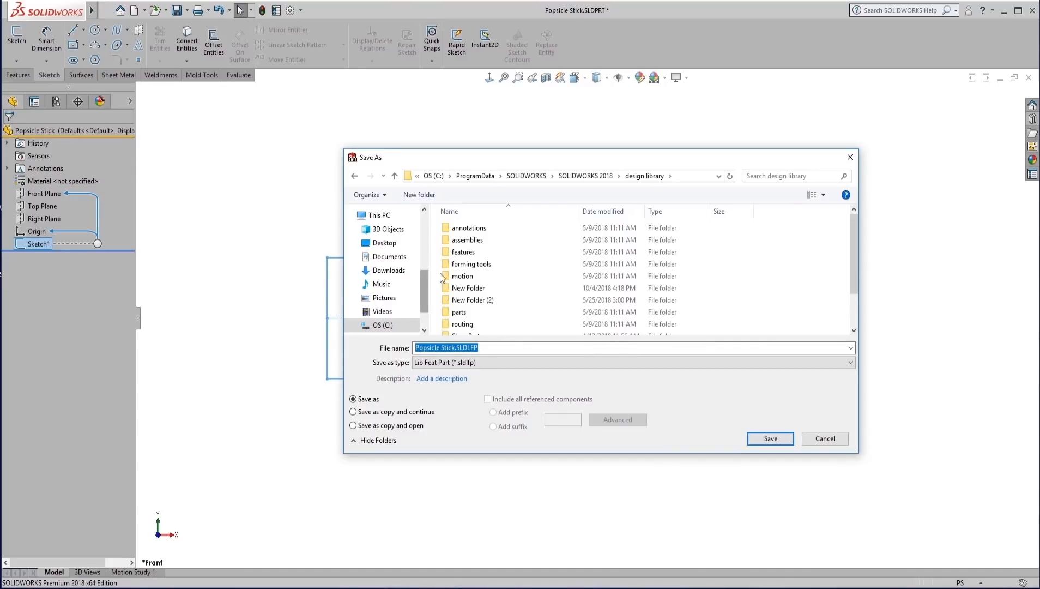
pyautogui.click(384, 242)
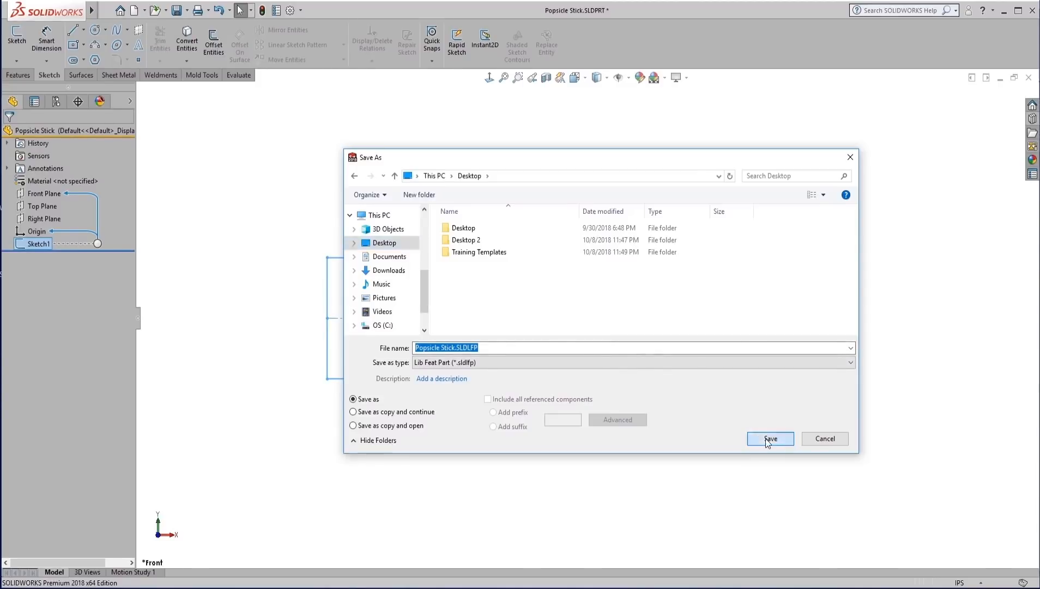
pyautogui.click(769, 439)
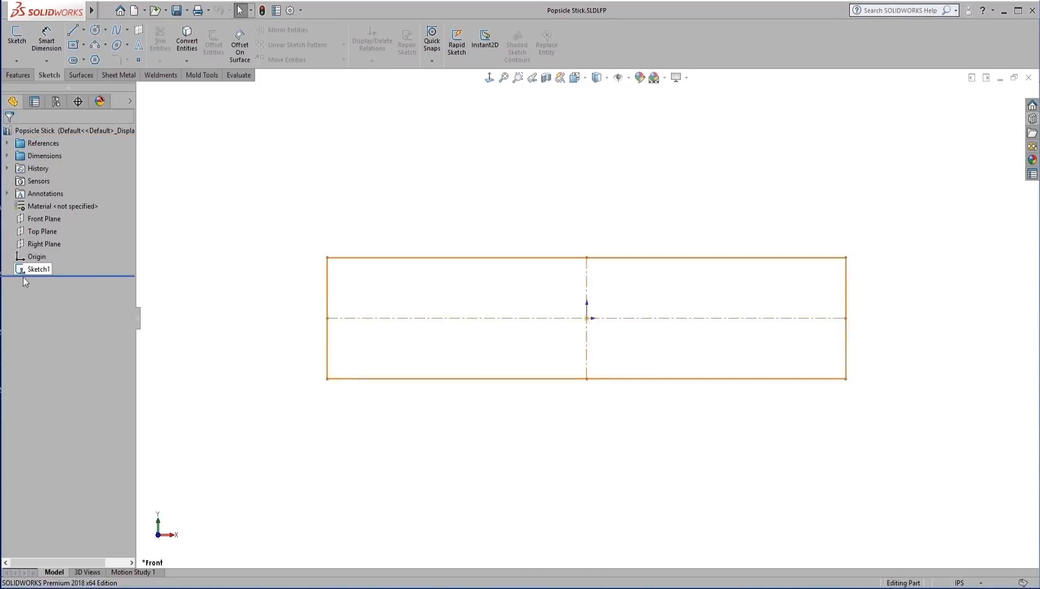
# - Add the Desktop folder to the Weldment Profiles file locations in System Options
pyautogui.click(256, 365)
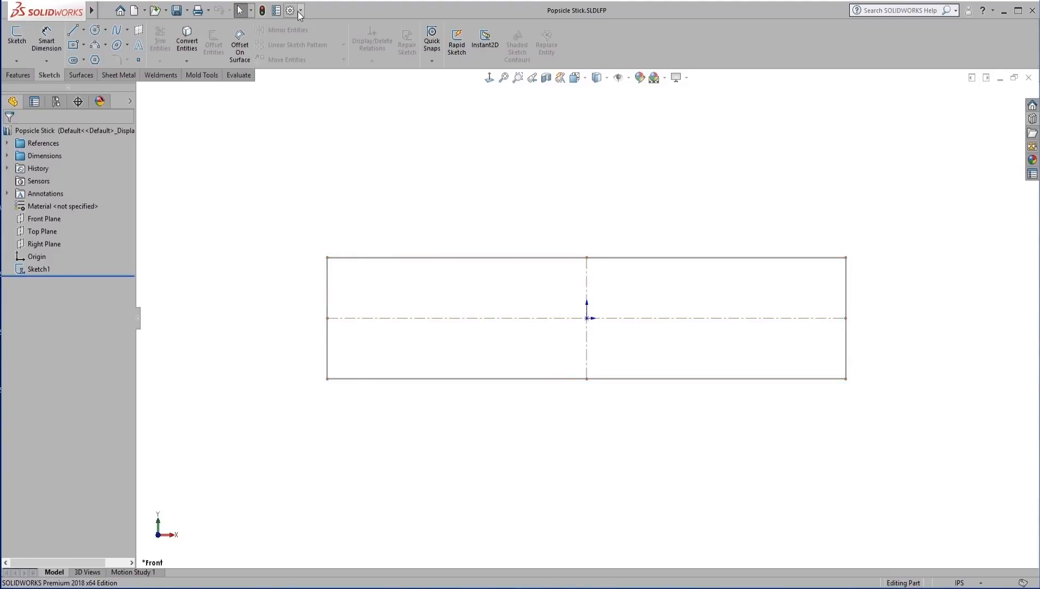
pyautogui.click(290, 9)
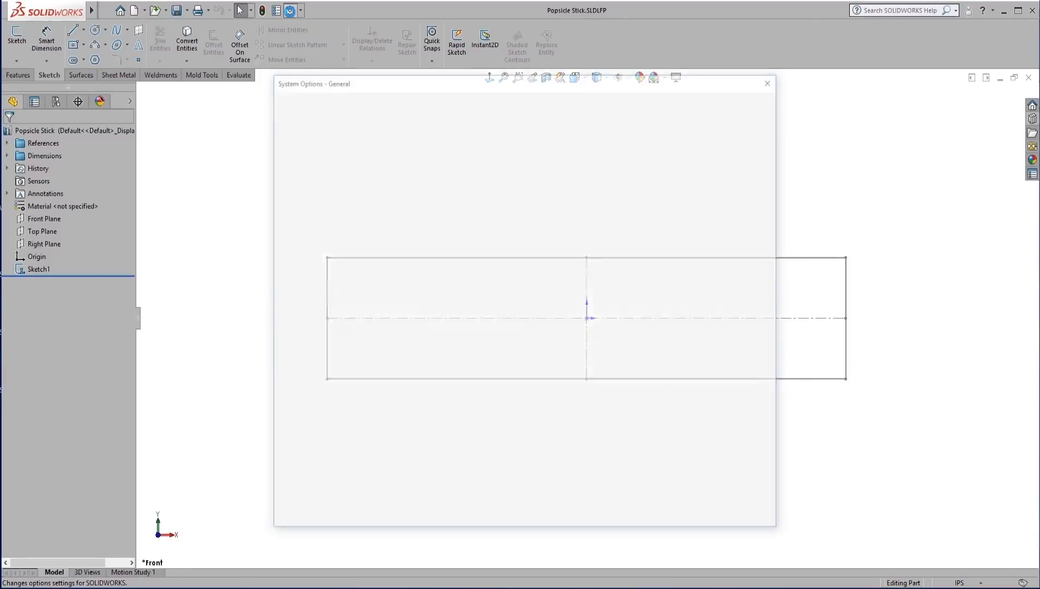
pyautogui.click(301, 260)
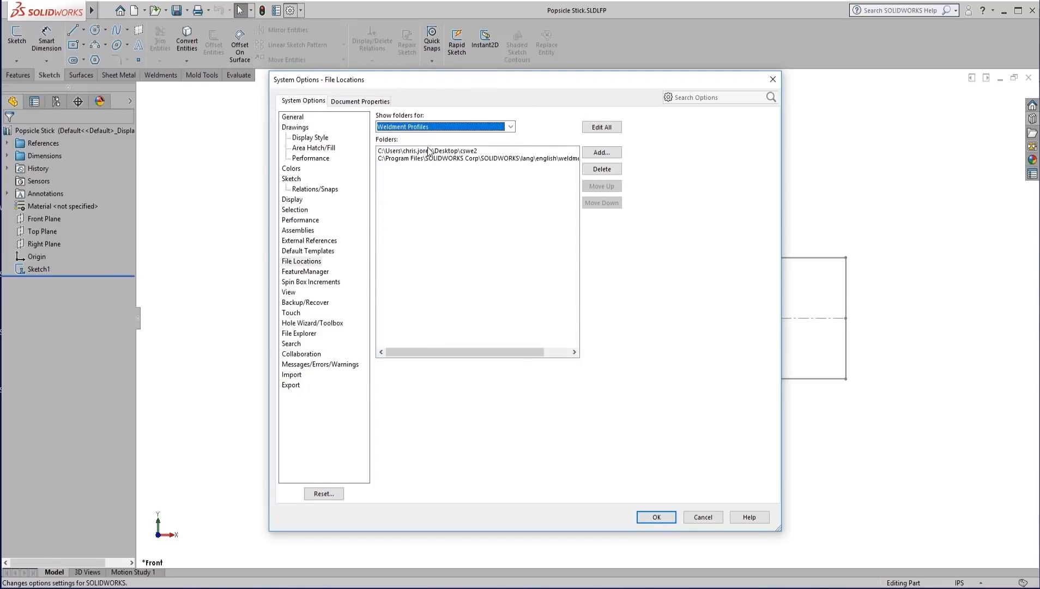
pyautogui.click(601, 168)
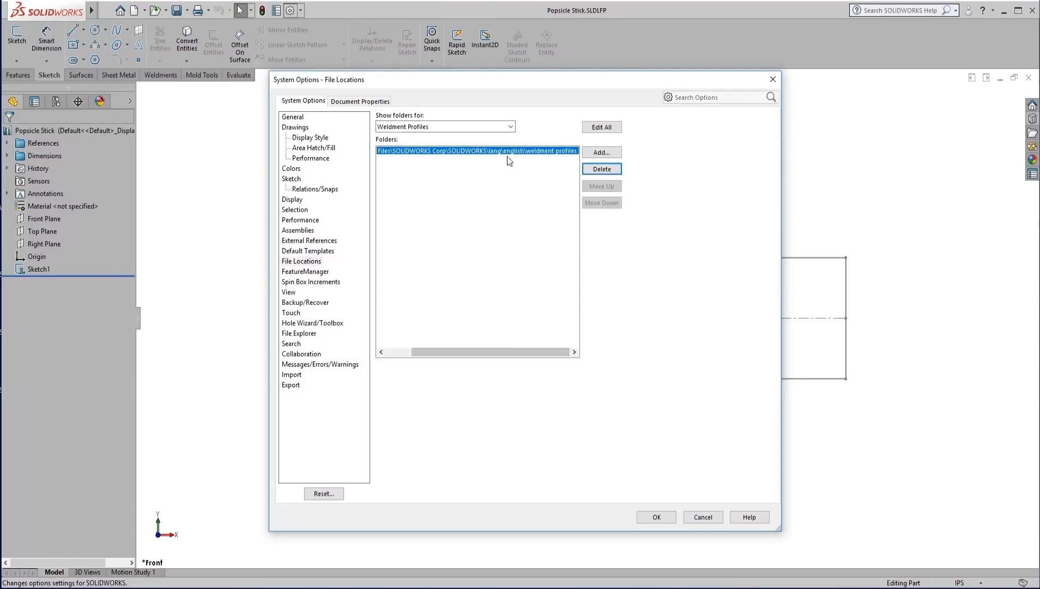
pyautogui.moveTo(556, 159)
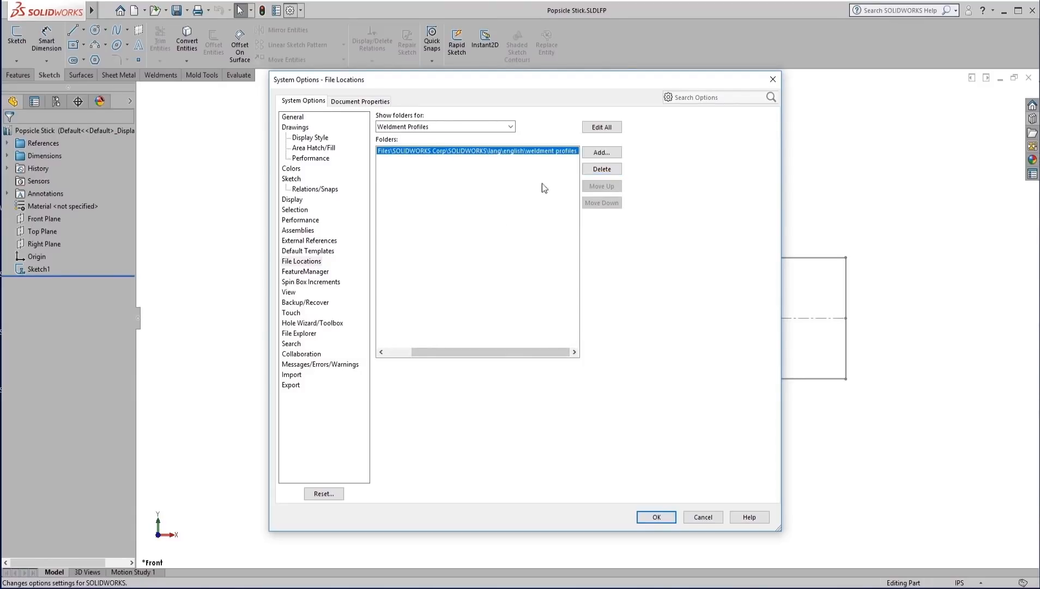
pyautogui.click(601, 152)
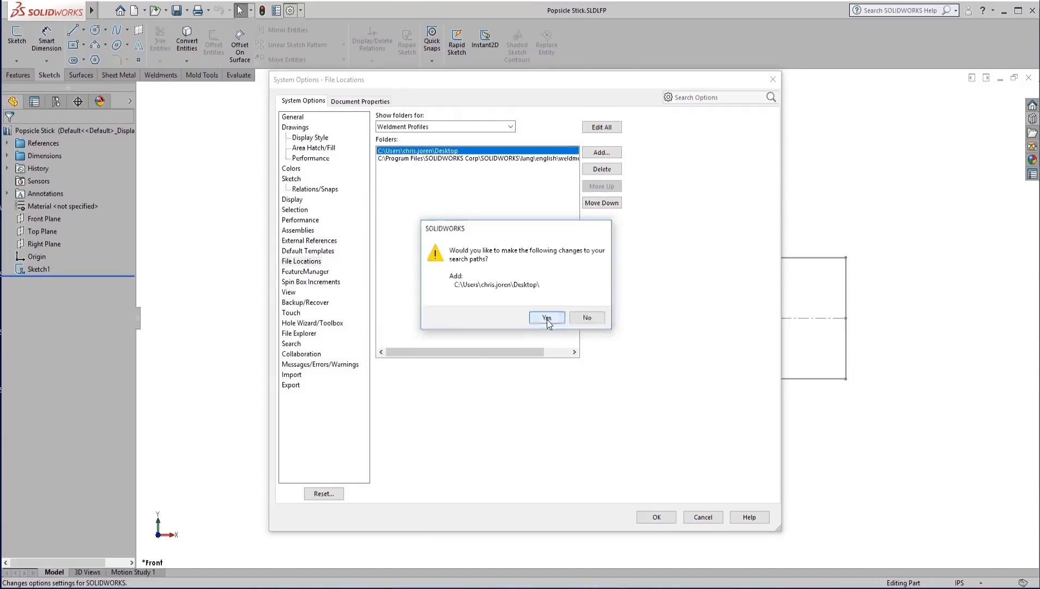
pyautogui.click(546, 318)
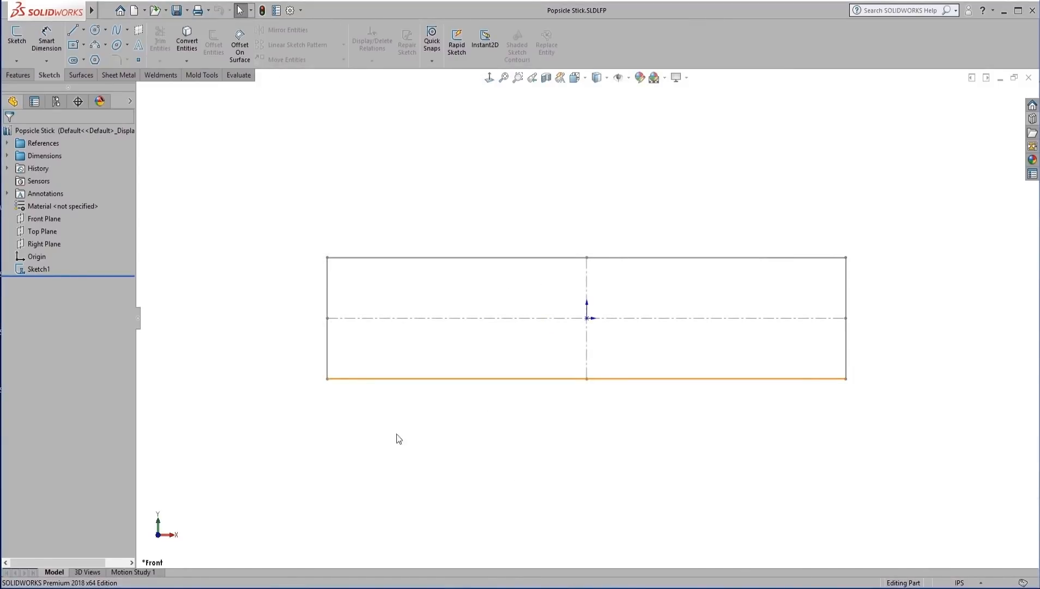
pyautogui.moveTo(445, 440)
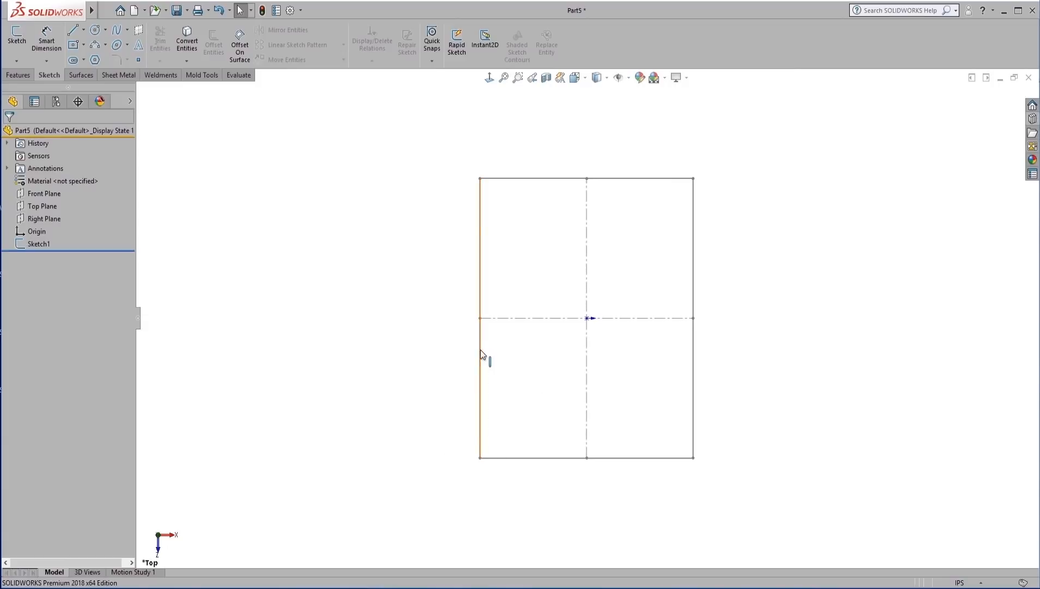
# - Select Part5's rectangular Sketch1 and show the Weldments commands
pyautogui.click(38, 244)
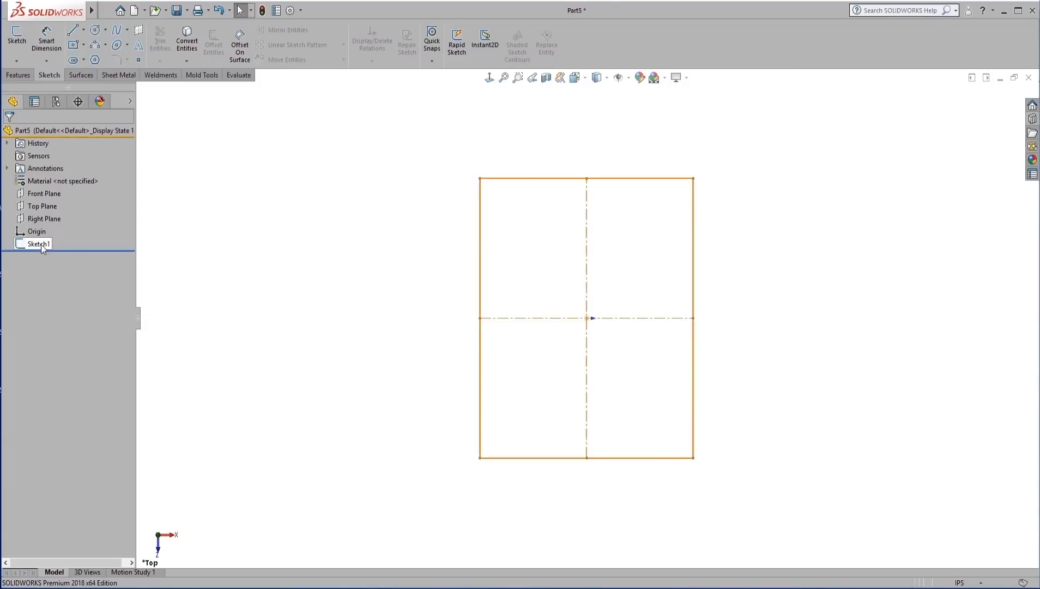
pyautogui.click(161, 75)
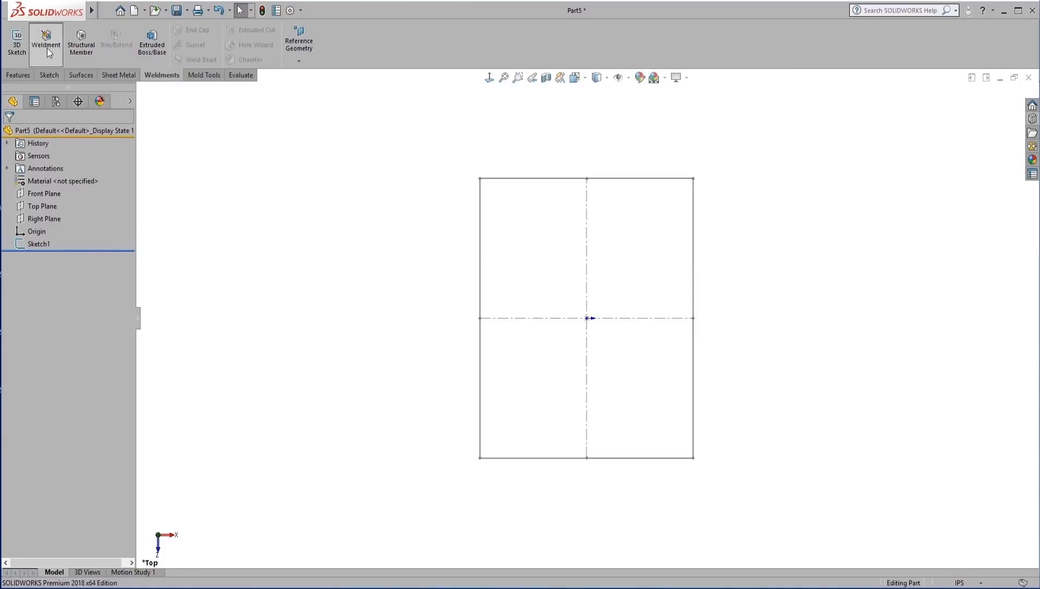
# - Start a Structural Member and choose Desktop as the profile standard, reviewing Type and Size
pyautogui.click(80, 41)
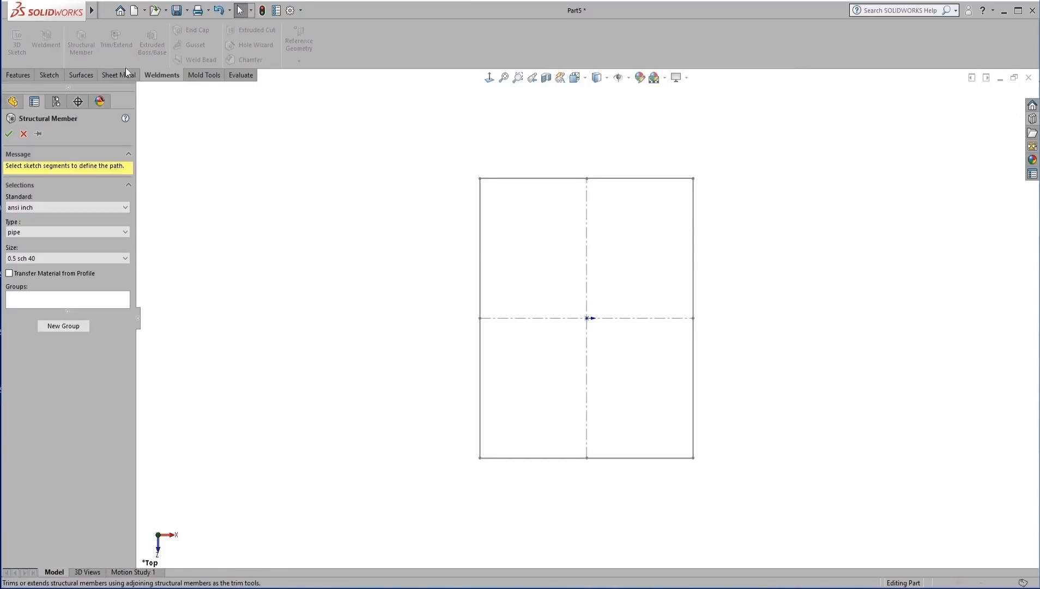
pyautogui.click(124, 207)
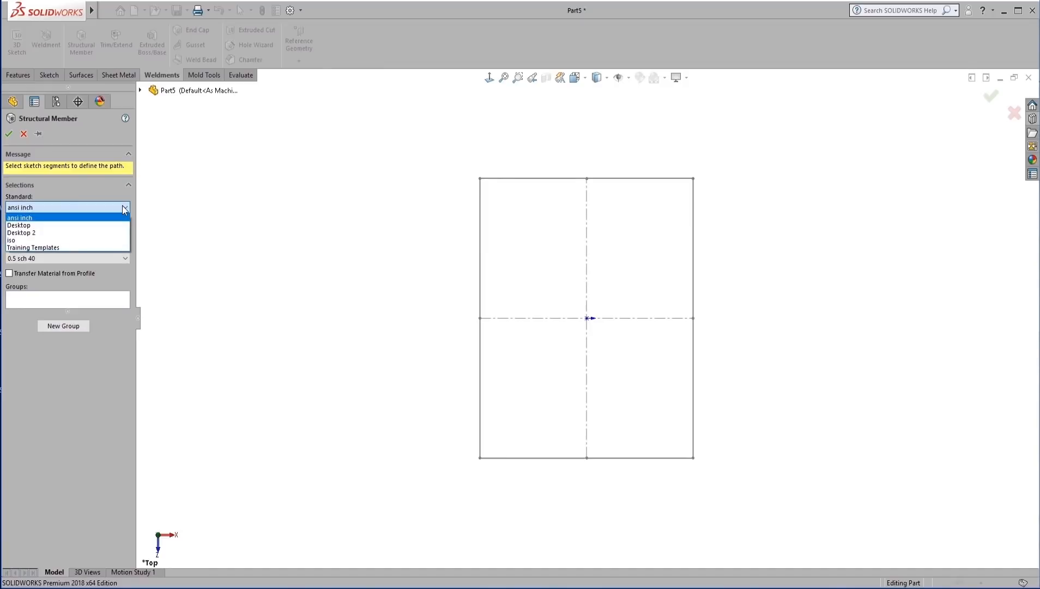
pyautogui.moveTo(120, 210)
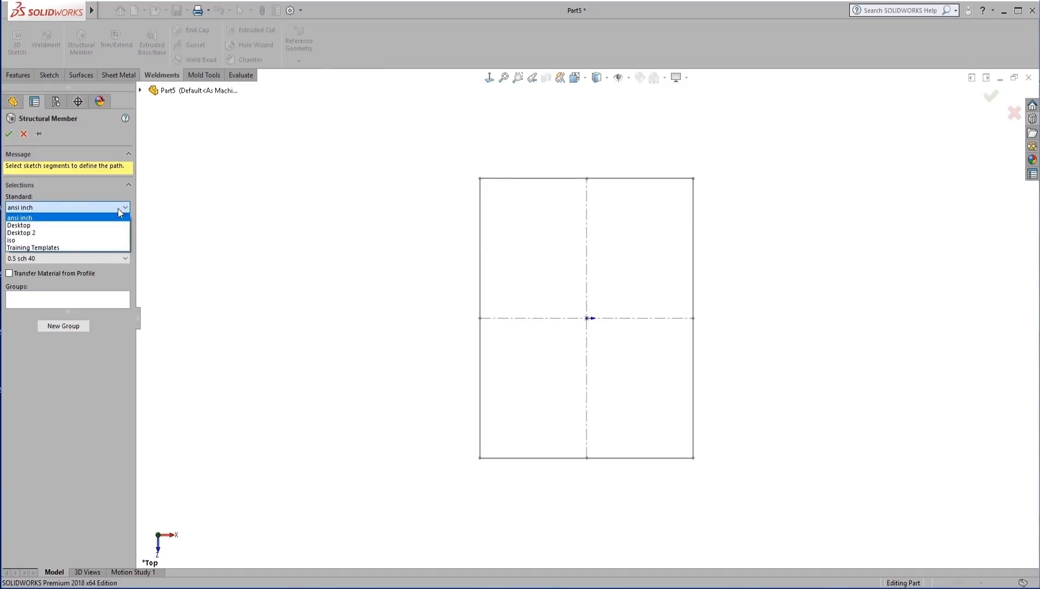
pyautogui.moveTo(33, 240)
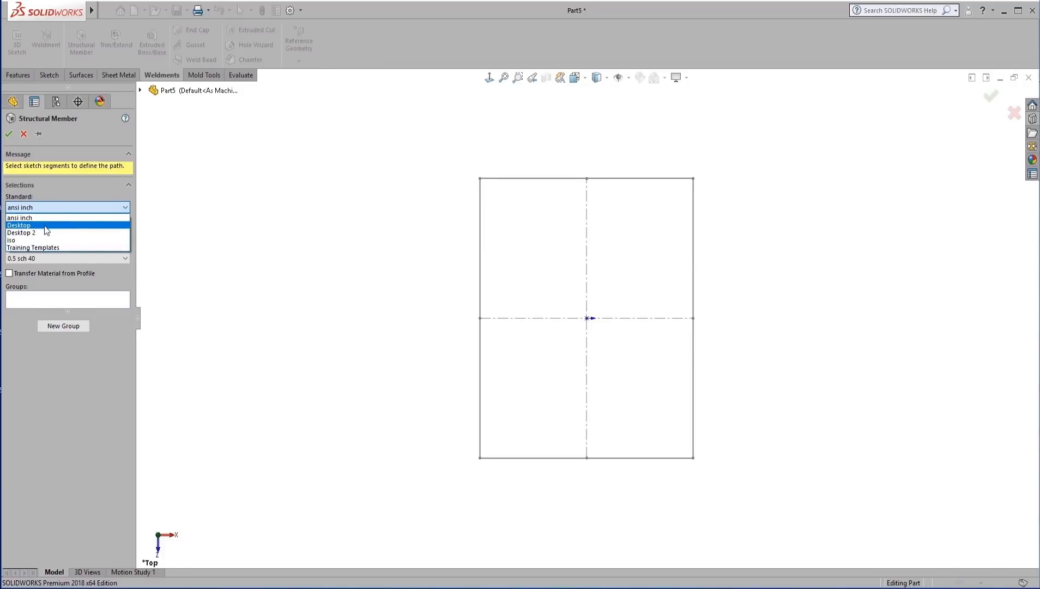
pyautogui.moveTo(53, 247)
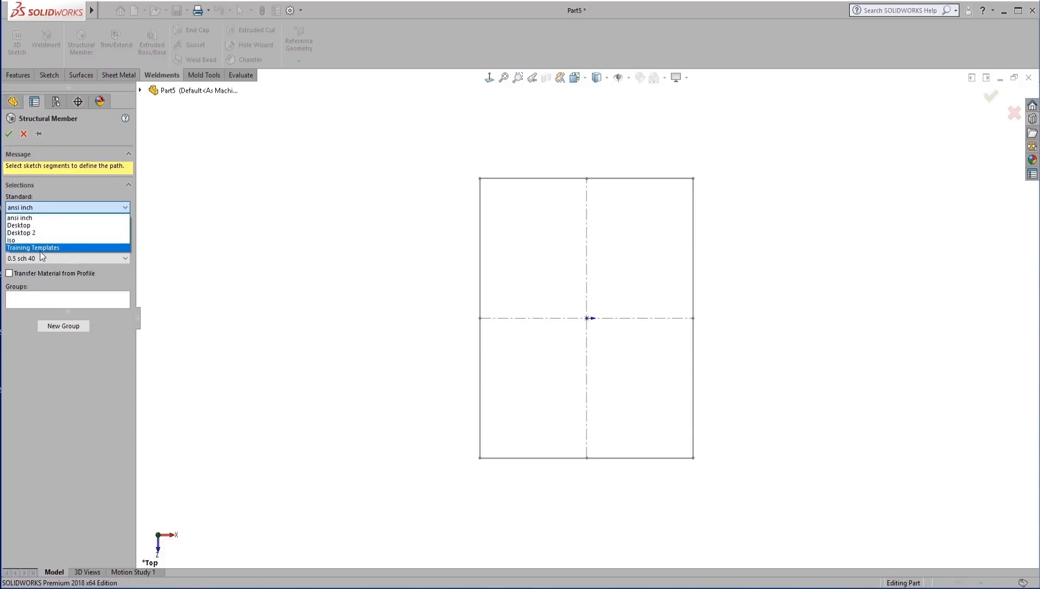
pyautogui.moveTo(42, 232)
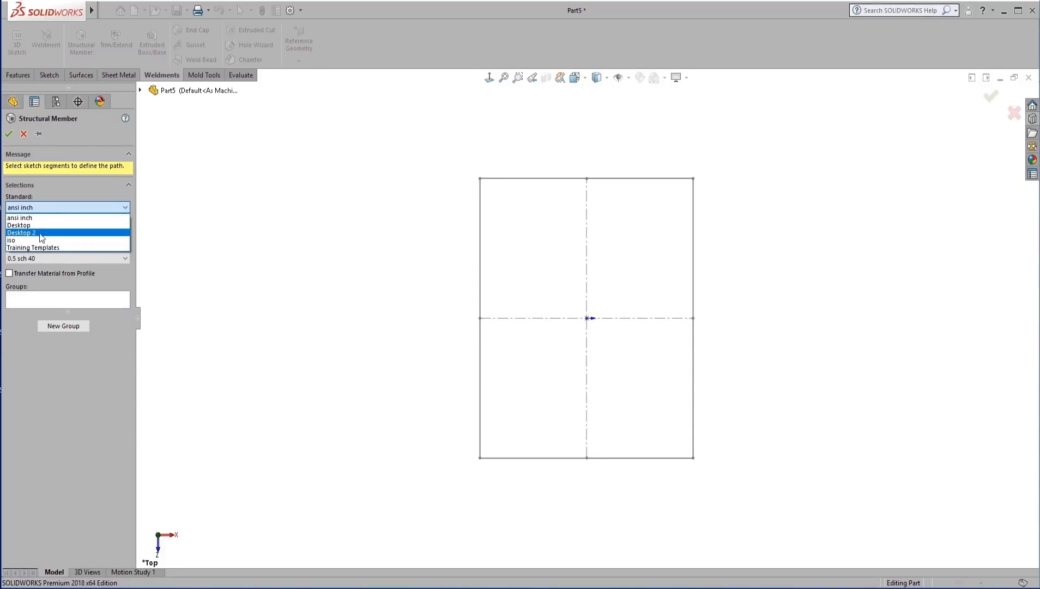
pyautogui.moveTo(26, 224)
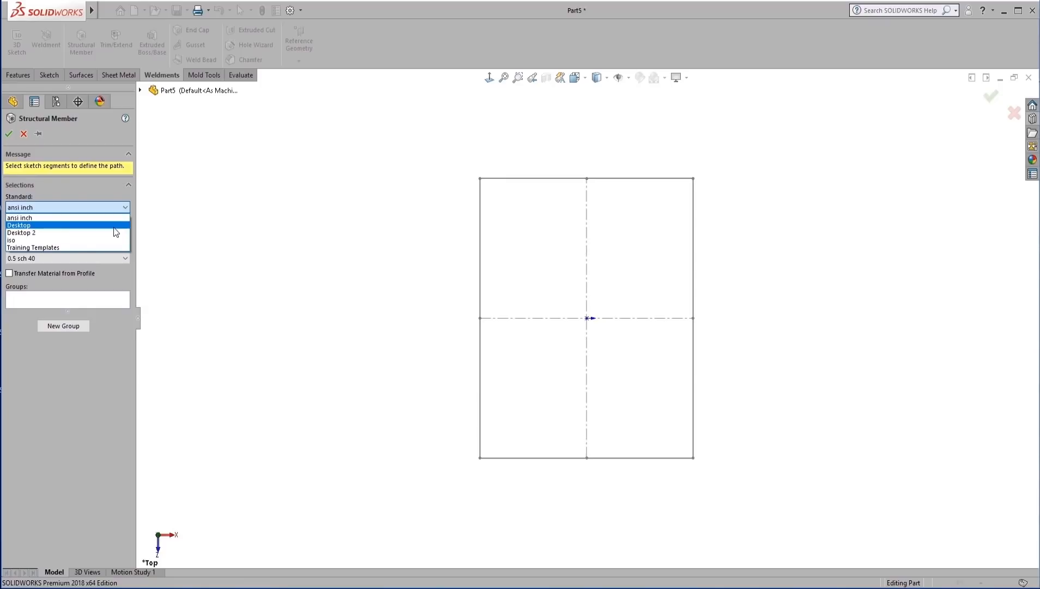
pyautogui.moveTo(38, 230)
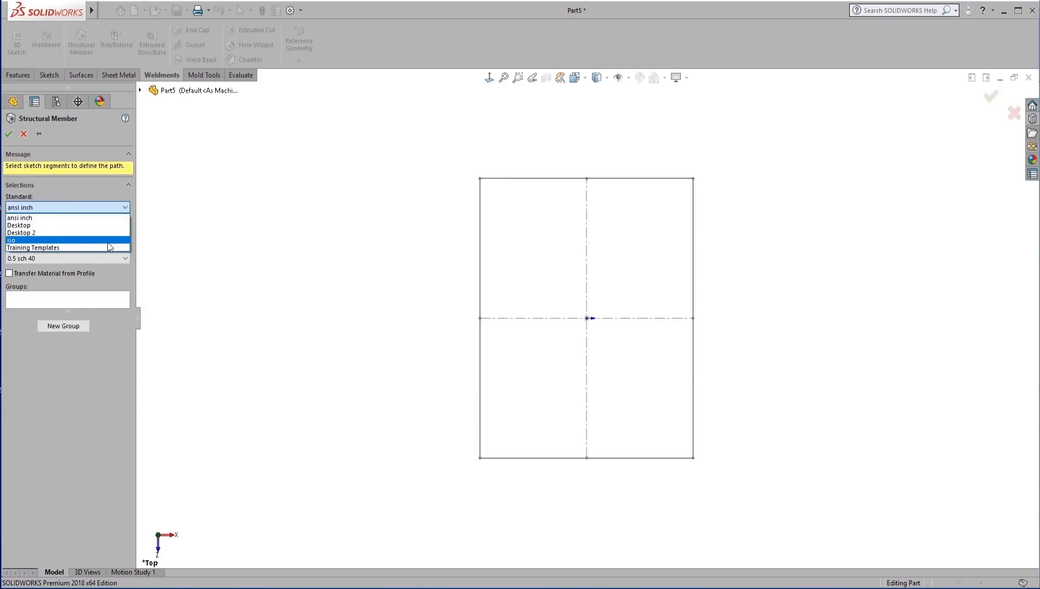
pyautogui.moveTo(33, 248)
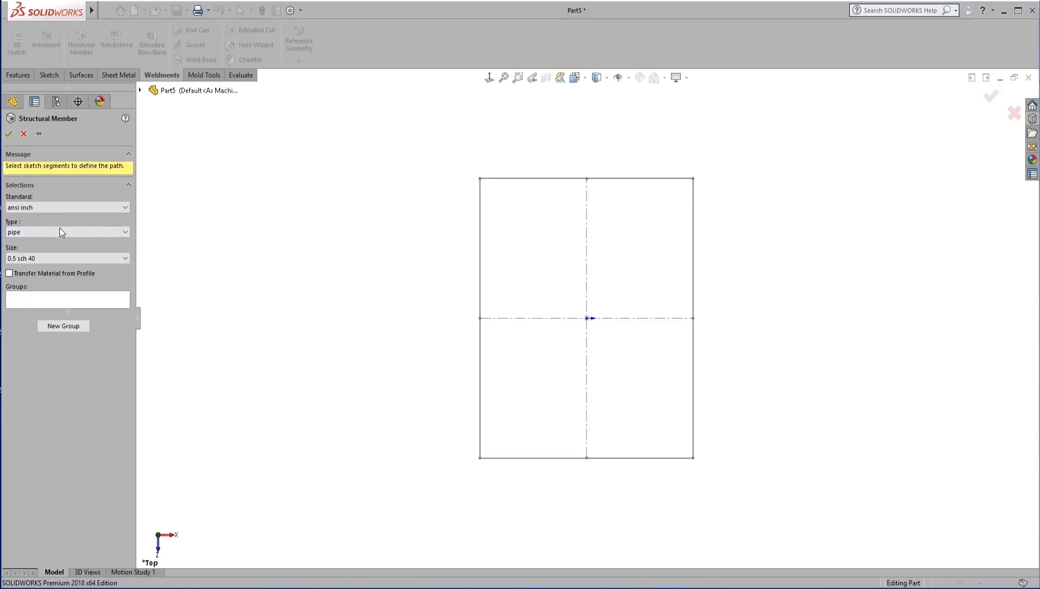
pyautogui.click(66, 231)
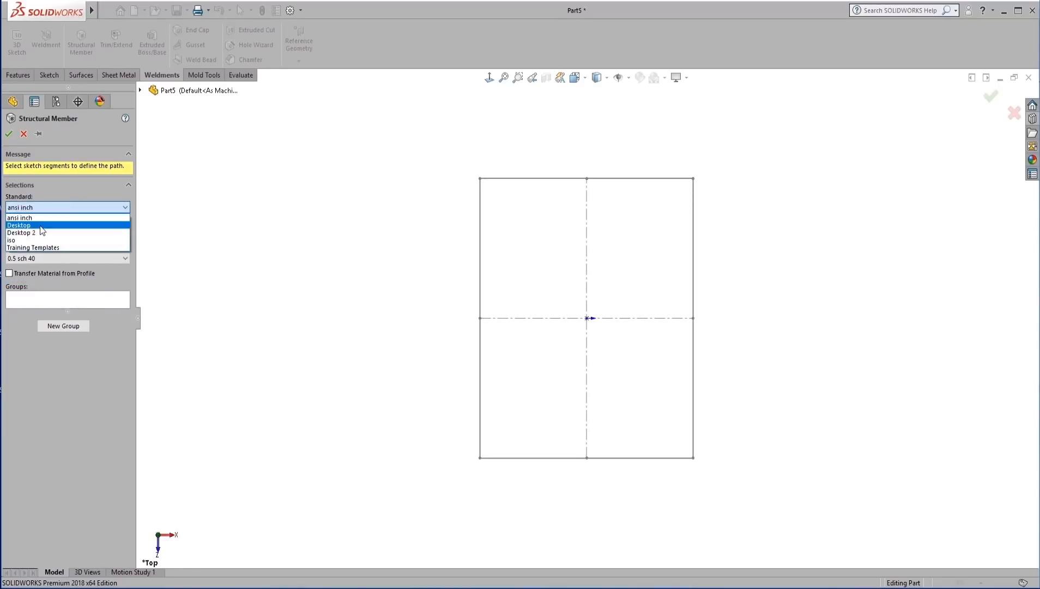
pyautogui.click(18, 224)
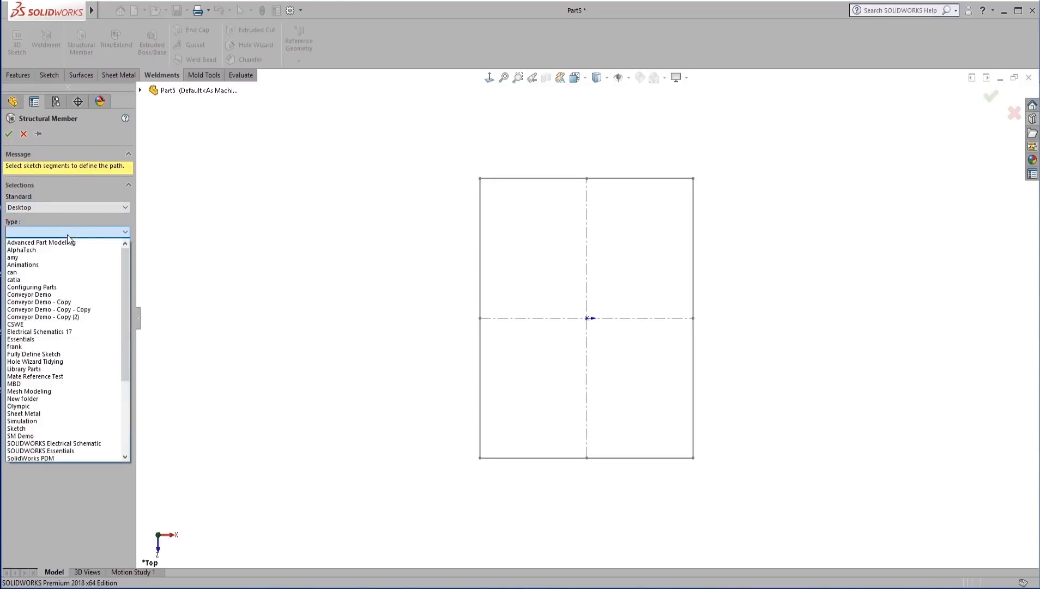
pyautogui.scroll(-3)
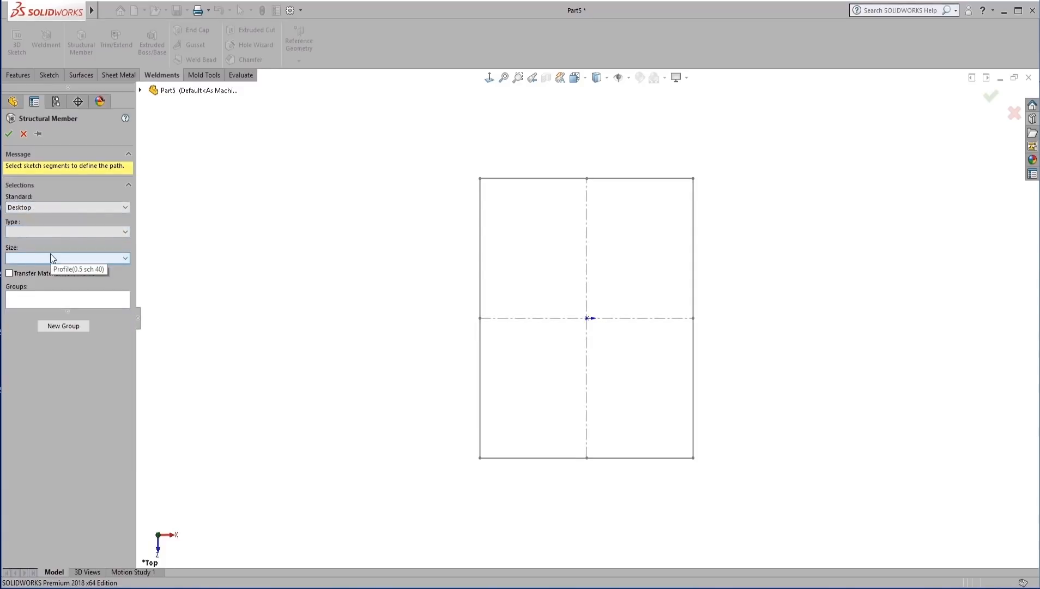
pyautogui.moveTo(203, 247)
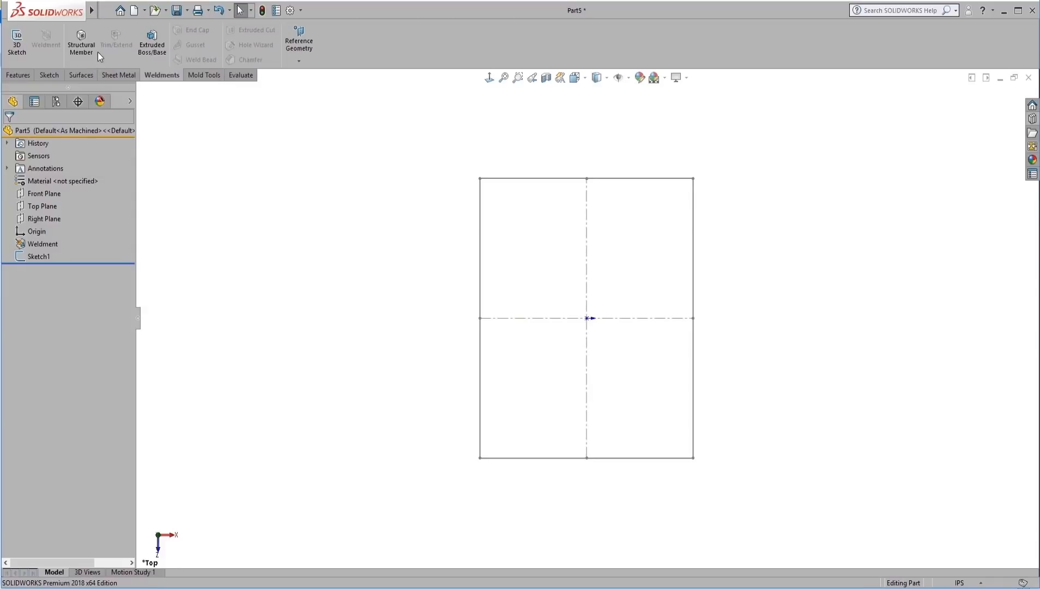
# - Create a Crafting Materials folder inside Custom Profiles
pyautogui.click(81, 41)
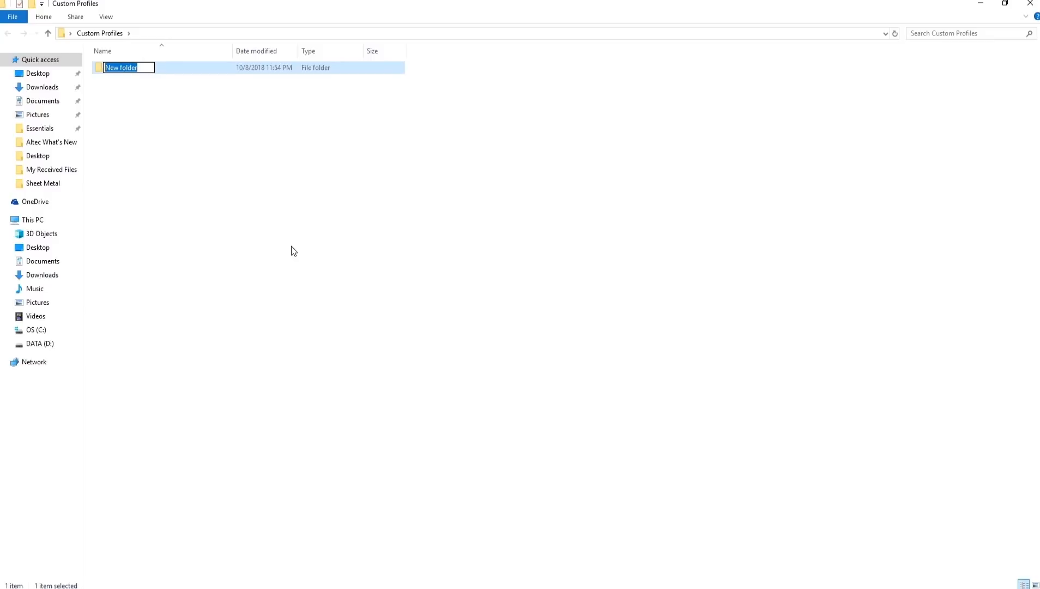
pyautogui.write('Crafting')
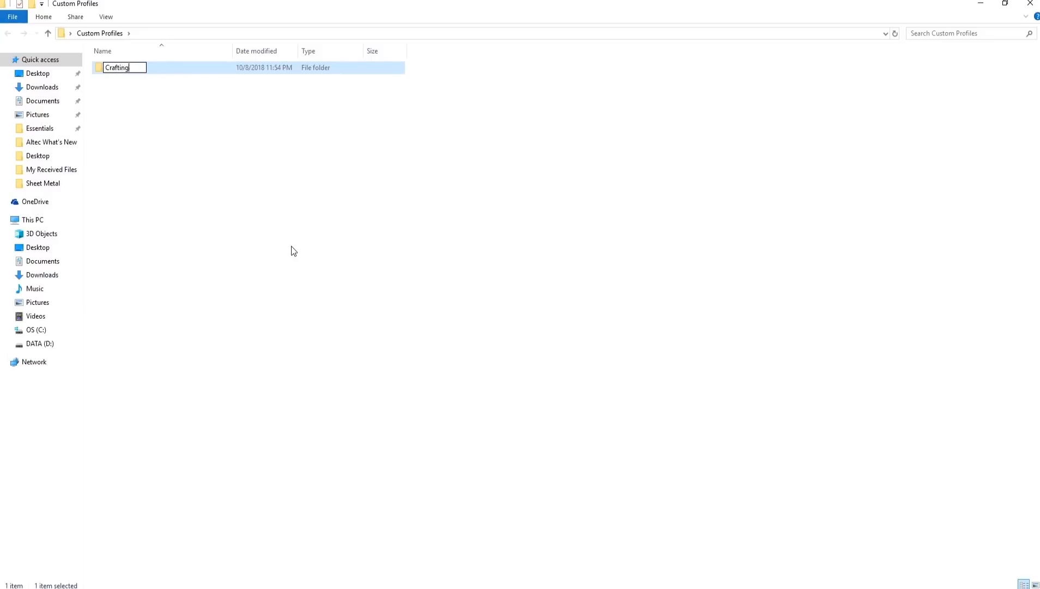
pyautogui.write('Materials')
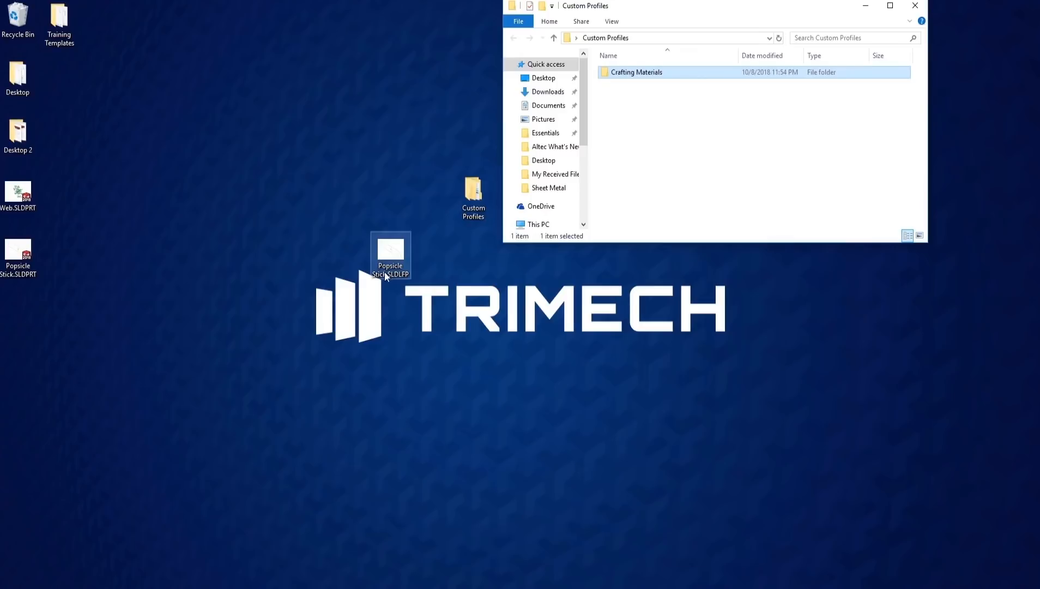
# - Move Popsicle Stick.SLDLFP from the desktop into Crafting Materials and return to SOLIDWORKS
pyautogui.moveTo(391, 254); pyautogui.dragTo(632, 72)
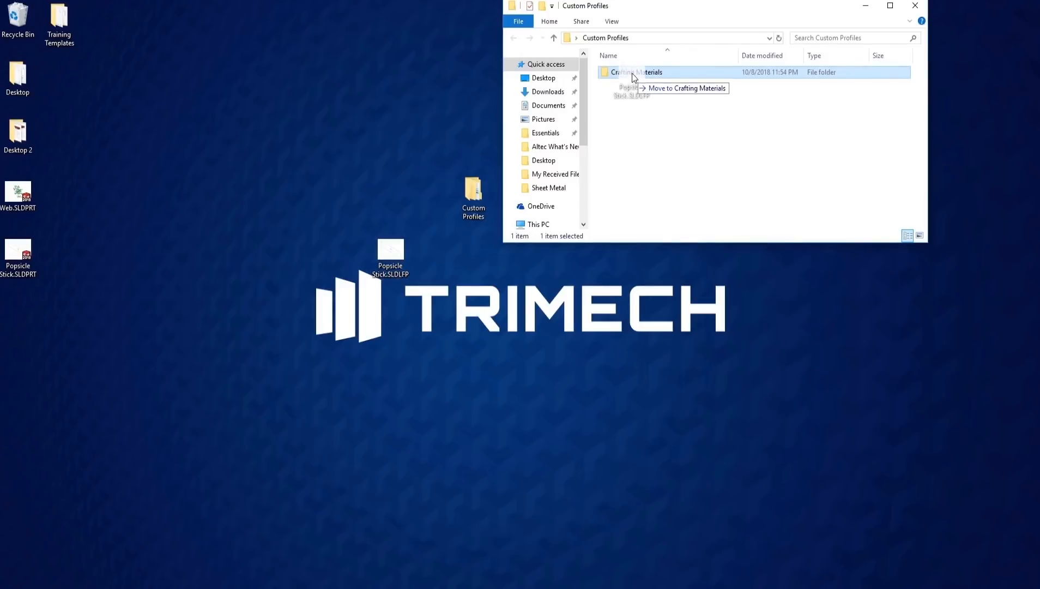
pyautogui.moveTo(389, 255); pyautogui.dragTo(635, 72)
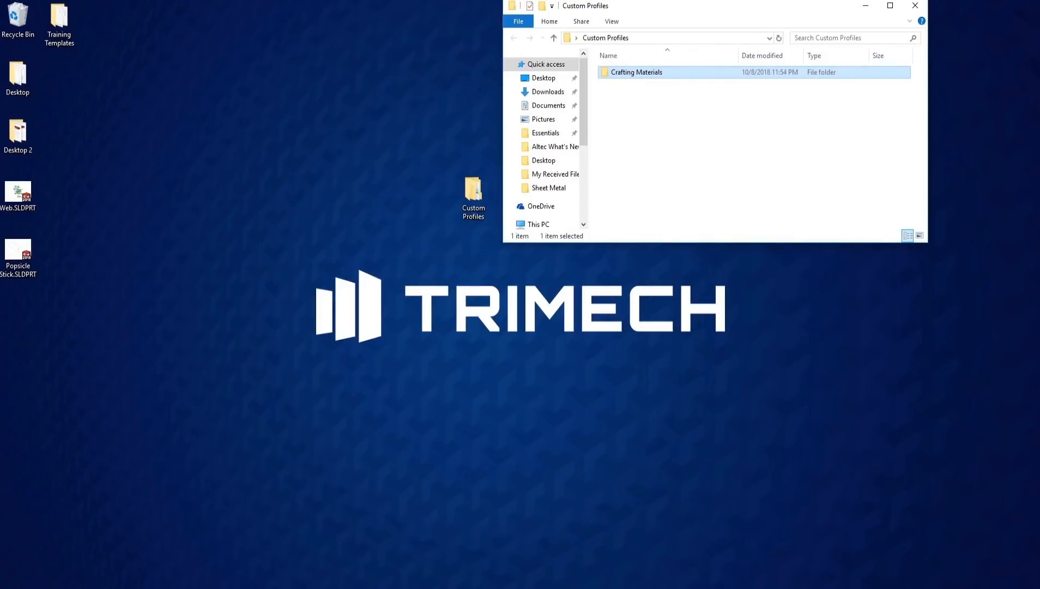
pyautogui.click(369, 480)
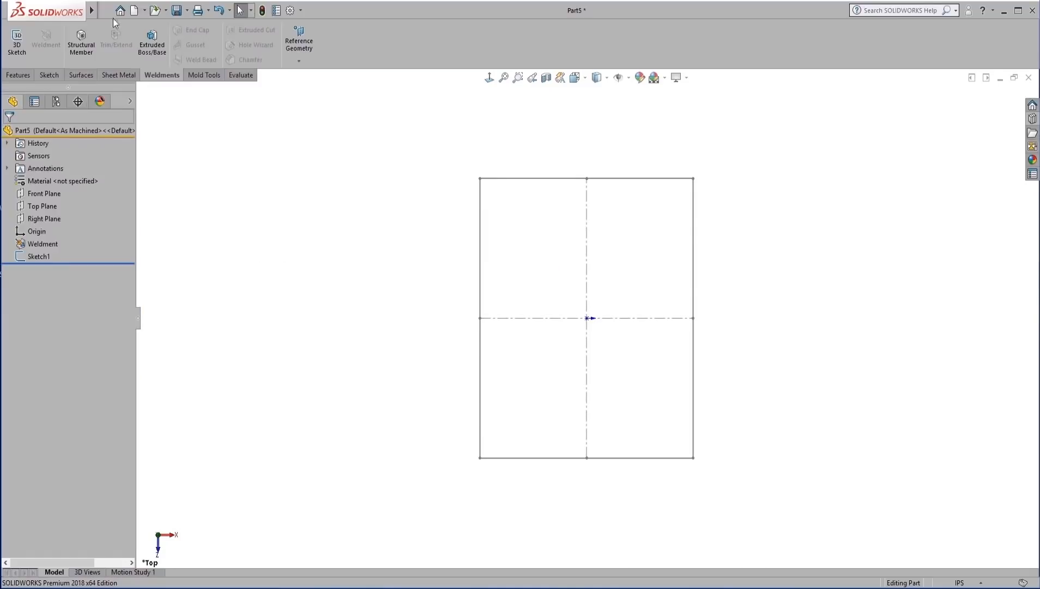
# - Add a Structural Member with Custom Profiles, Crafting Materials, Popsicle Stick along the rectangle's edges
pyautogui.click(81, 41)
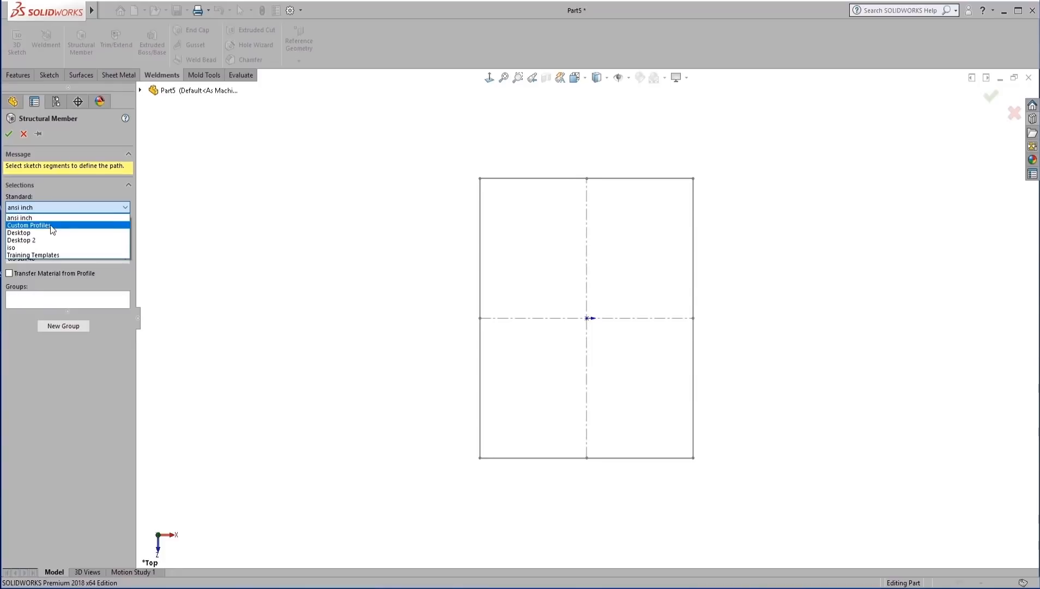
pyautogui.moveTo(45, 231)
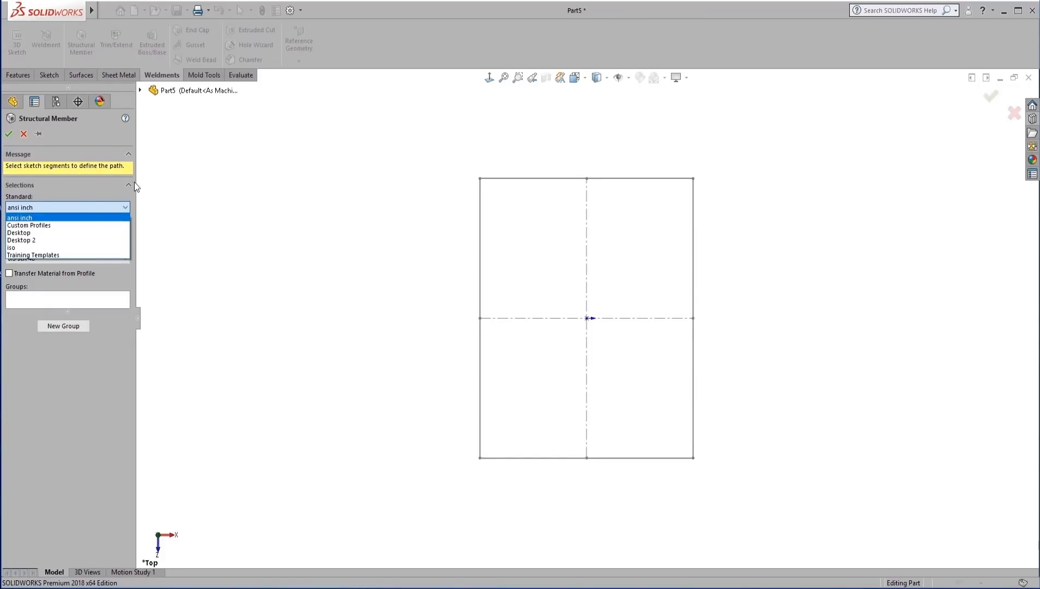
pyautogui.moveTo(53, 226)
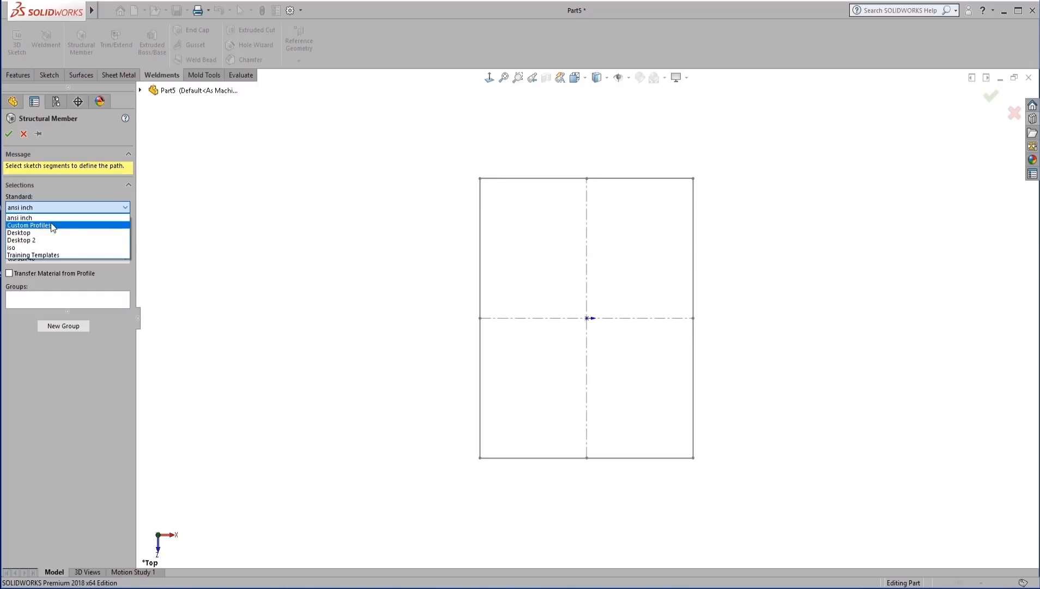
pyautogui.click(29, 224)
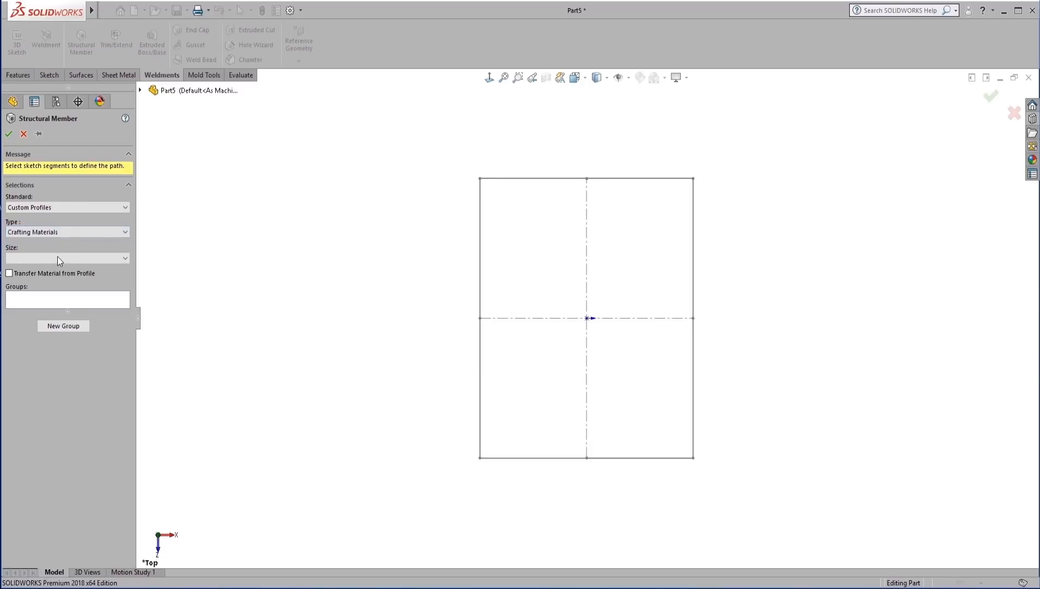
pyautogui.click(66, 258)
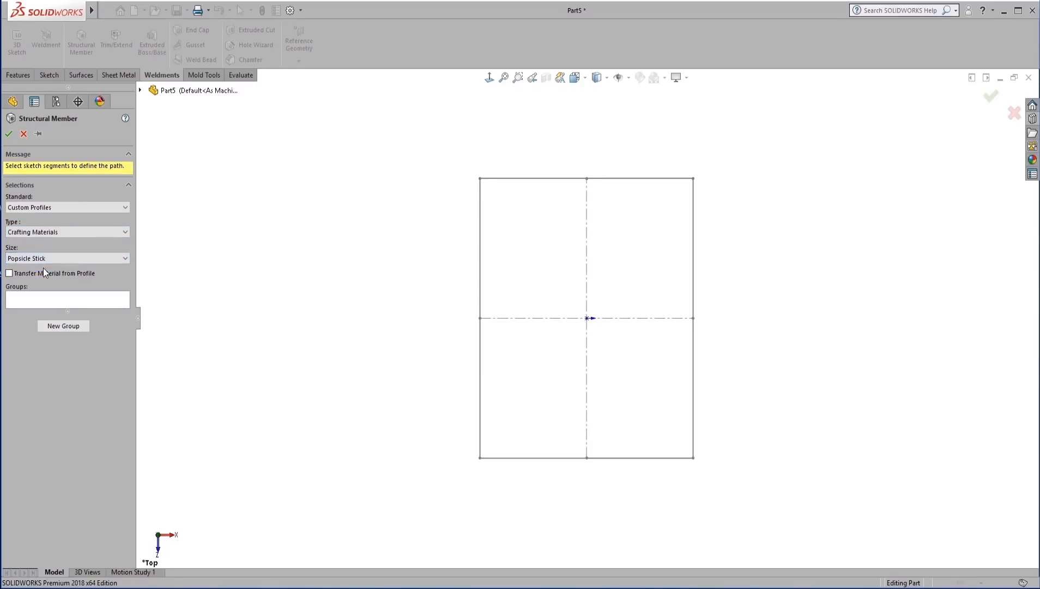
pyautogui.moveTo(474, 267)
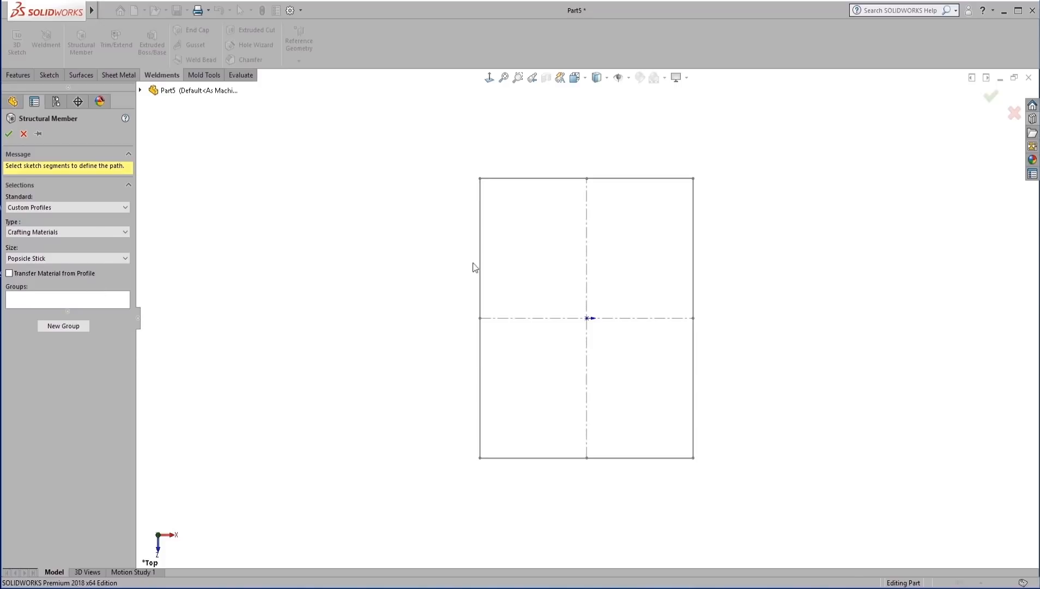
pyautogui.click(480, 318)
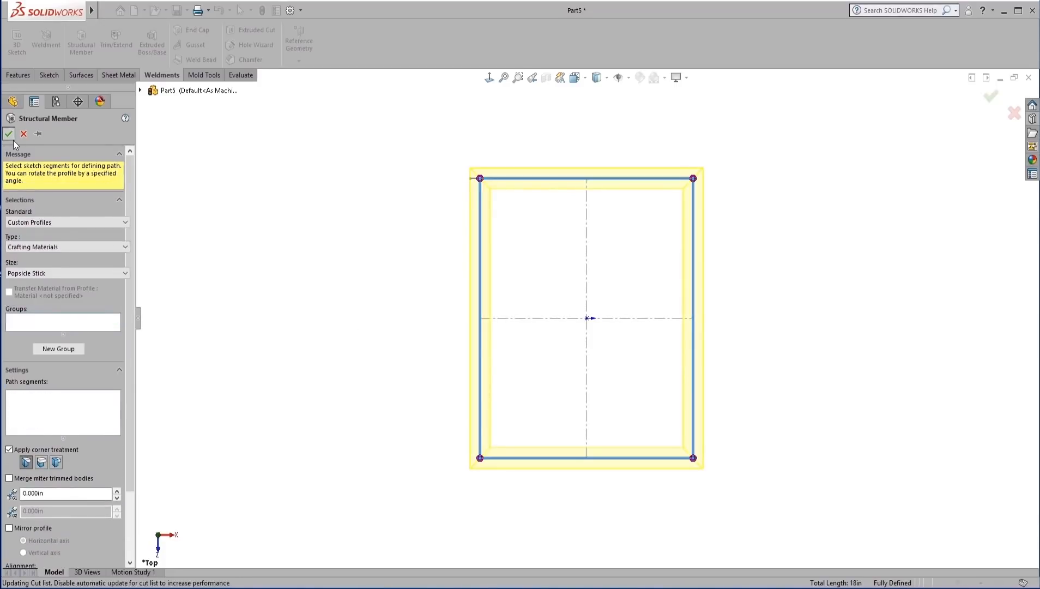
pyautogui.click(9, 133)
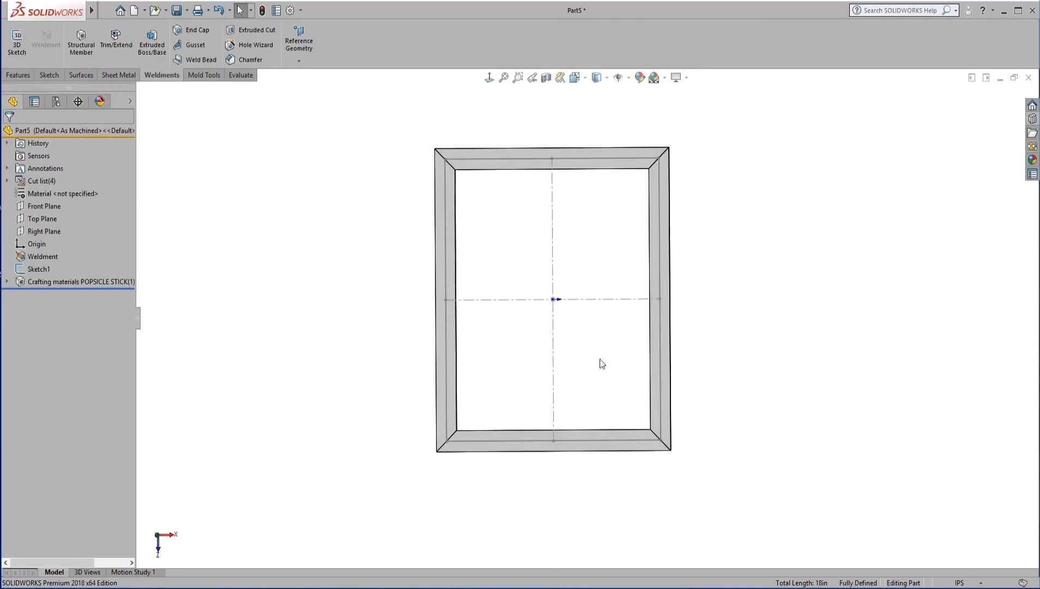
pyautogui.moveTo(564, 339)
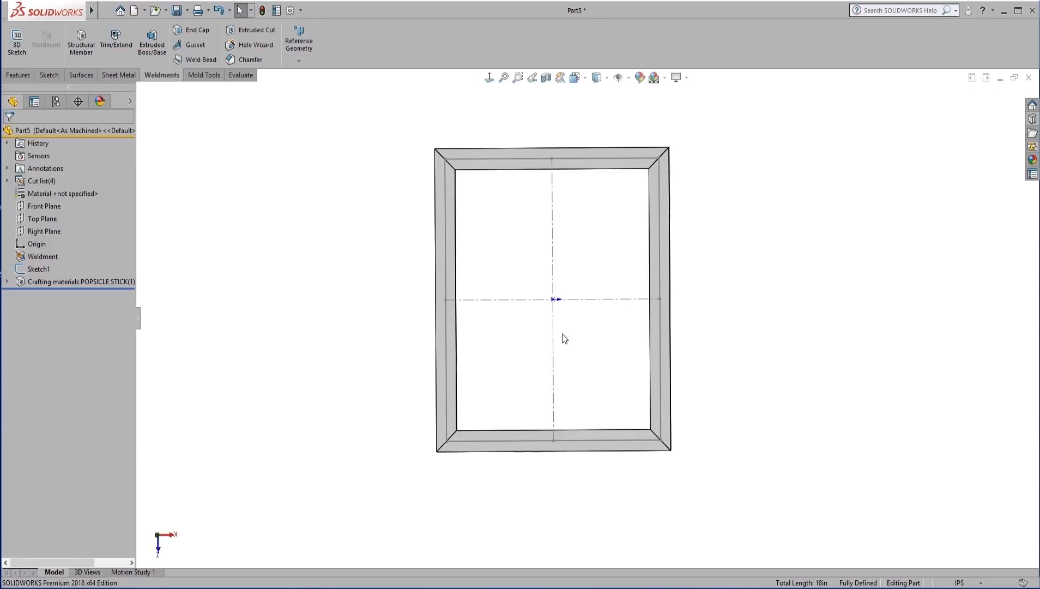
pyautogui.click(79, 281)
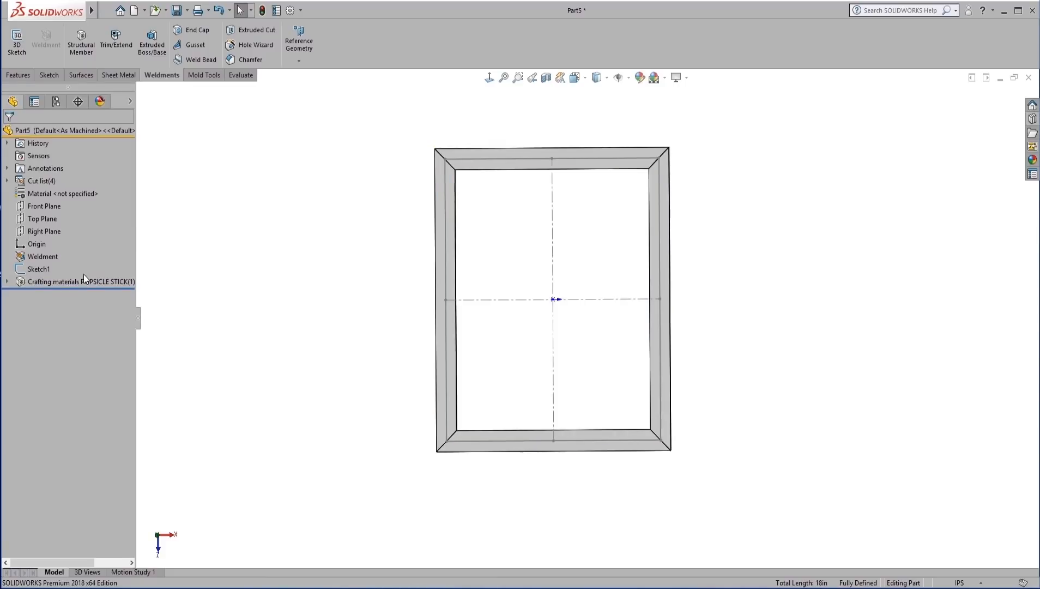
pyautogui.click(80, 281)
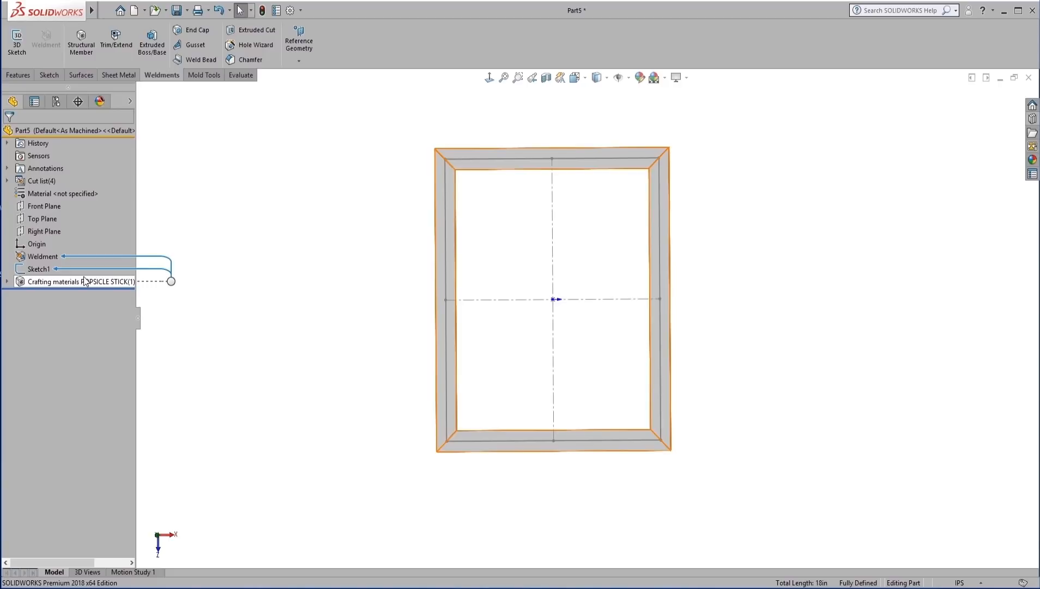
pyautogui.click(226, 281)
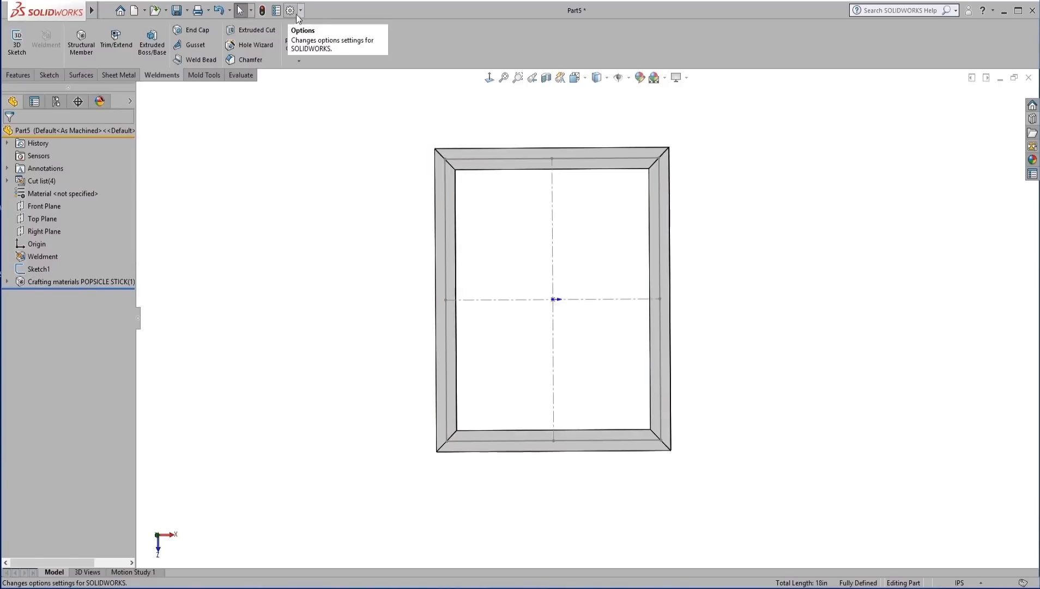
pyautogui.click(289, 10)
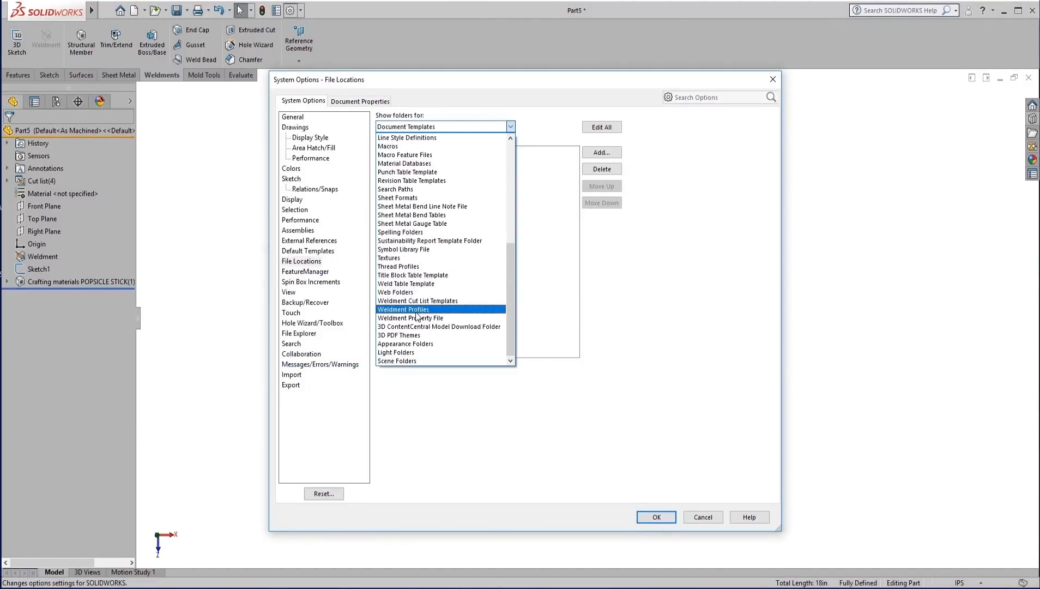
pyautogui.click(402, 308)
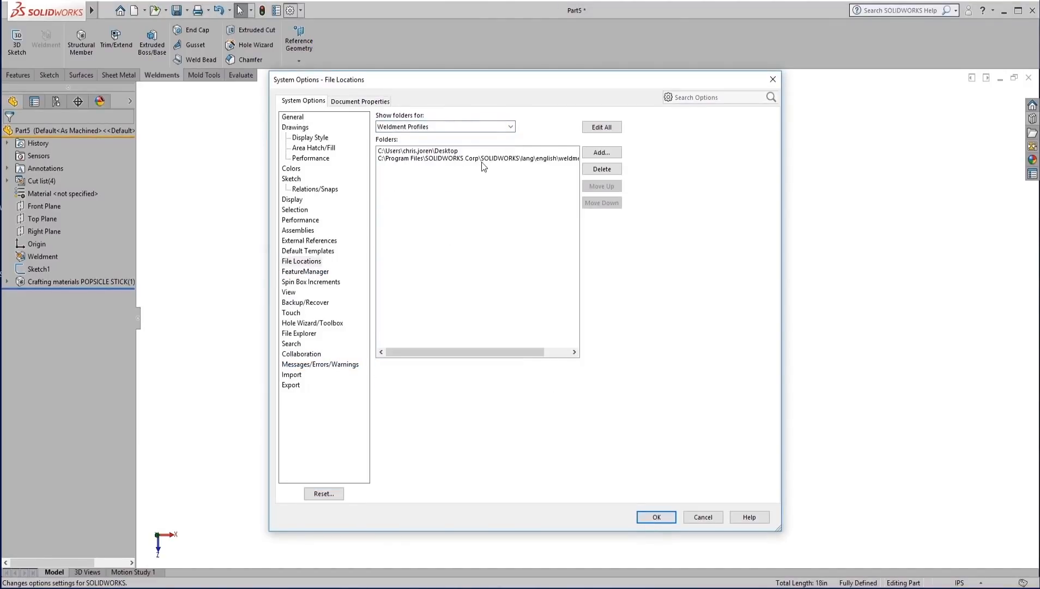
pyautogui.click(477, 158)
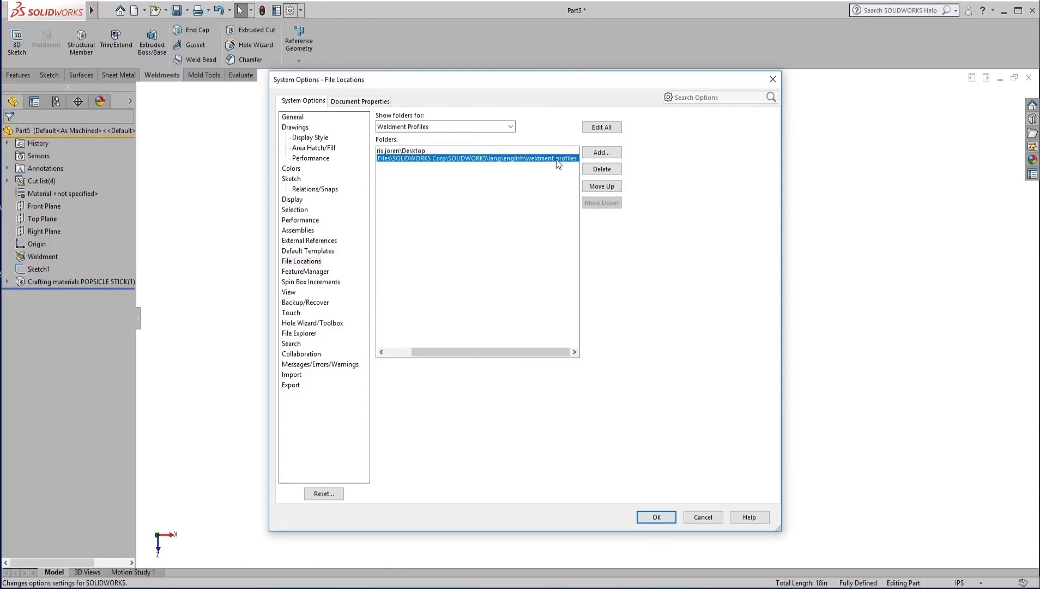
pyautogui.moveTo(521, 188)
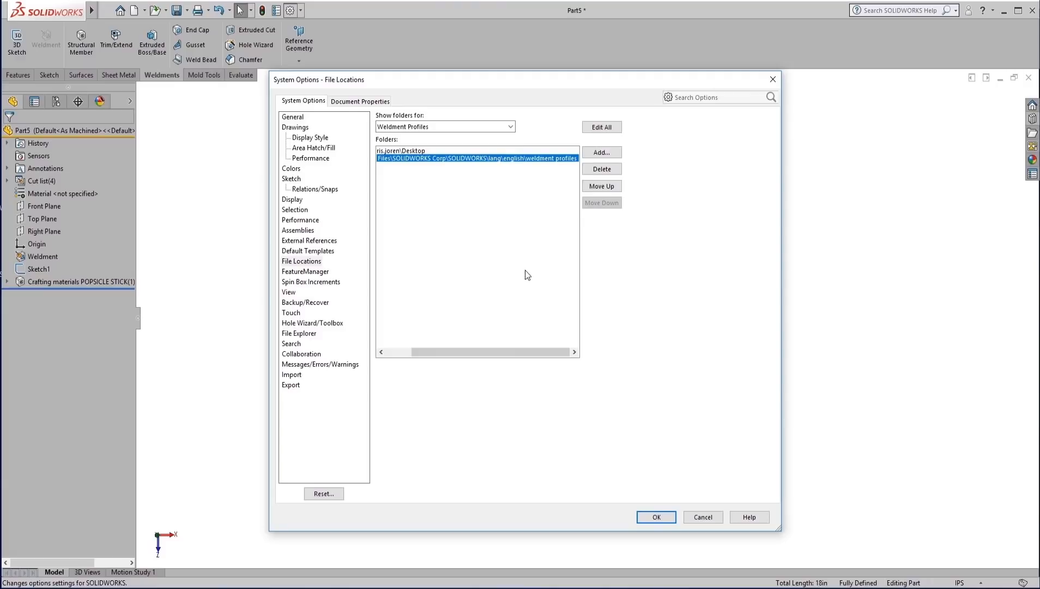
pyautogui.moveTo(622, 404)
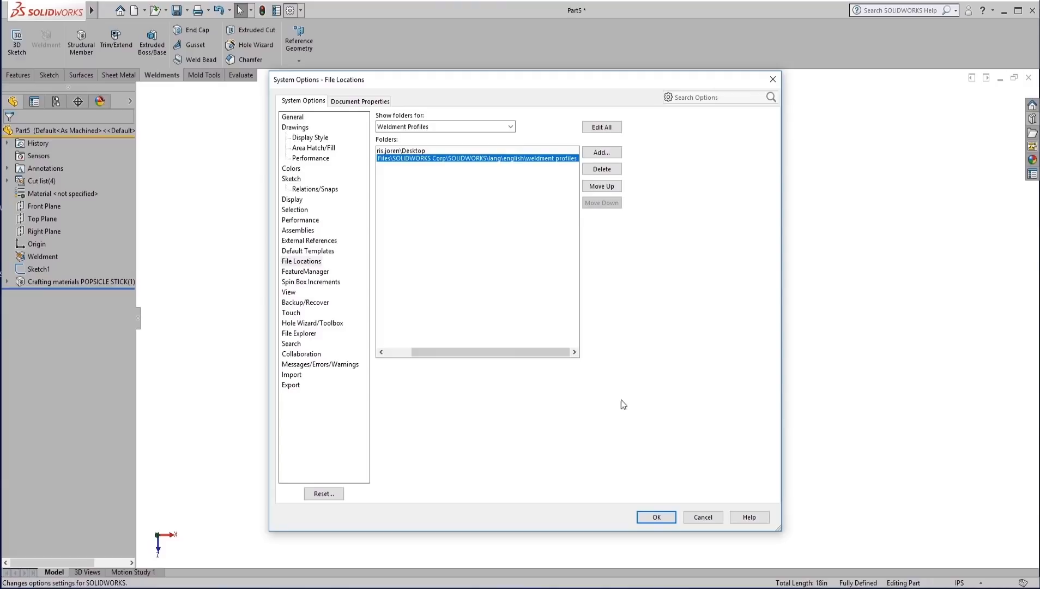
pyautogui.click(655, 517)
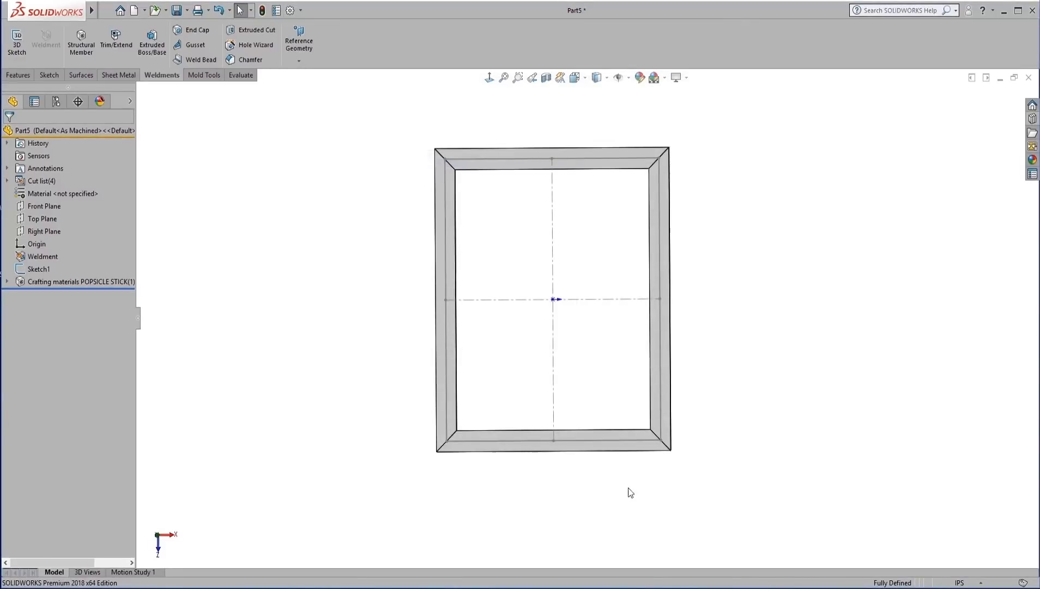
# - Orbit the popsicle-stick frame to an isometric 3D angle
pyautogui.moveTo(553, 298); pyautogui.dragTo(601, 264)
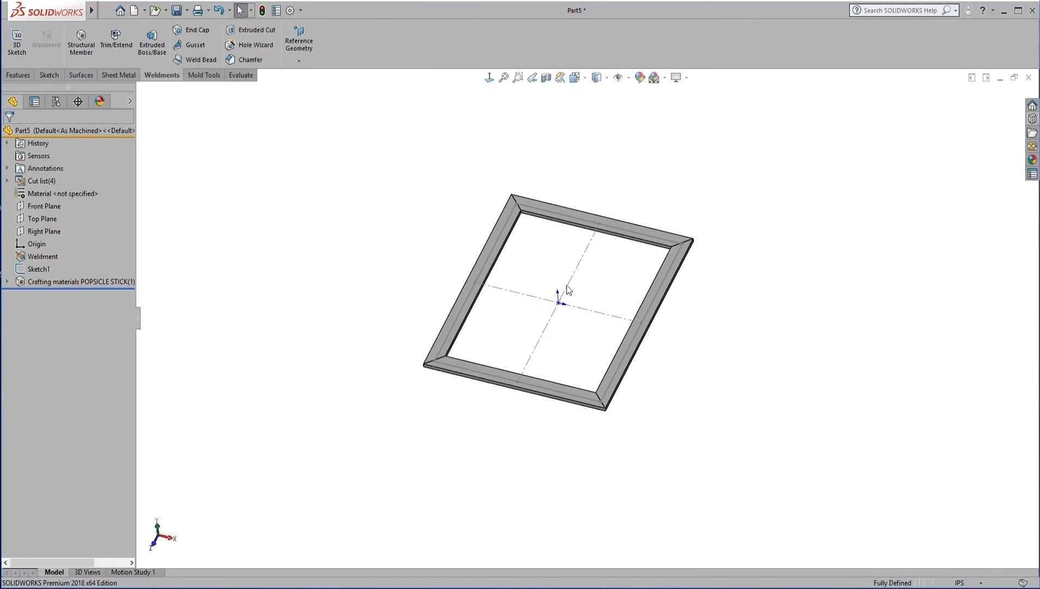
pyautogui.moveTo(534, 255)
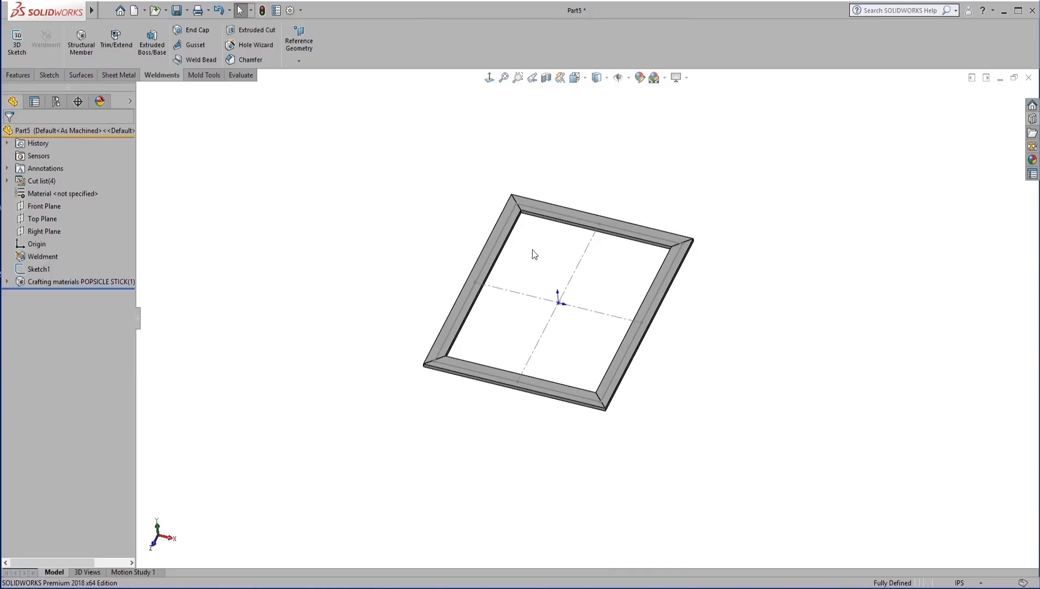